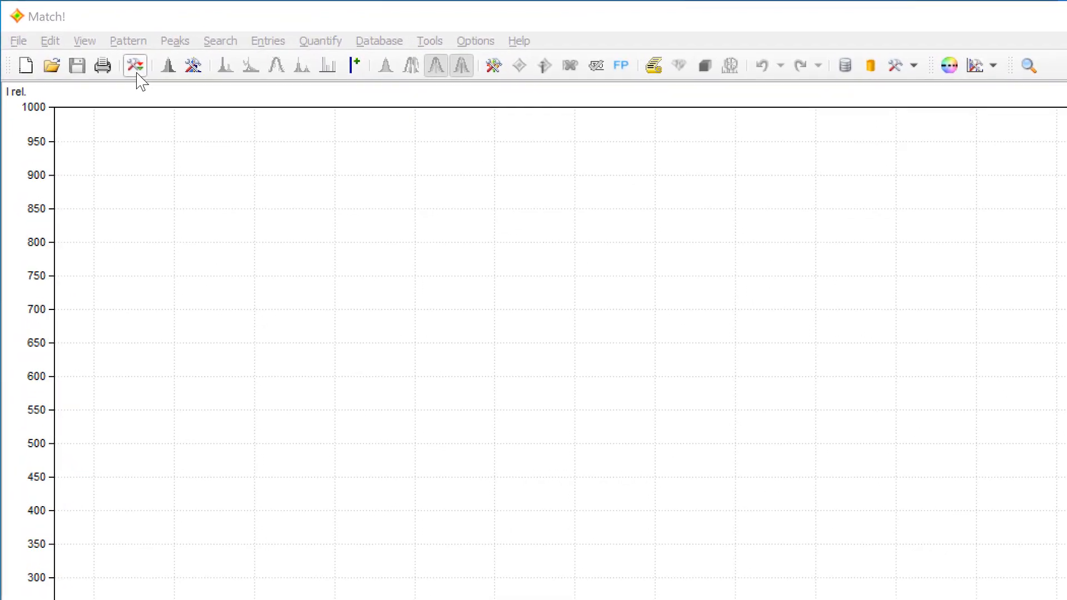
# Step: Set User level to Expert on the Batch tab and save it as the default settings
pyautogui.click(134, 66)
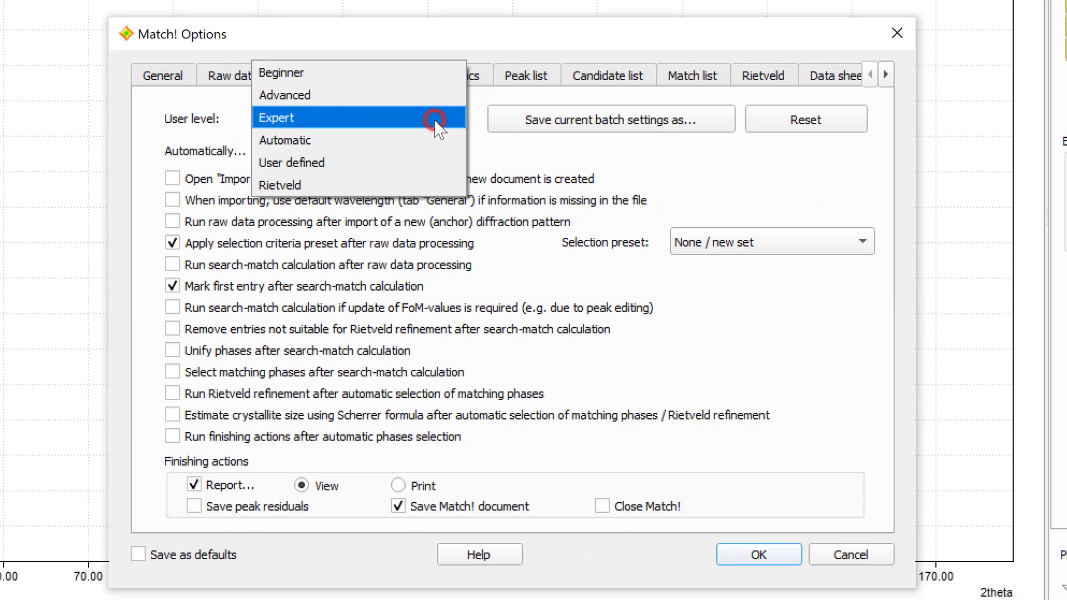
pyautogui.click(276, 116)
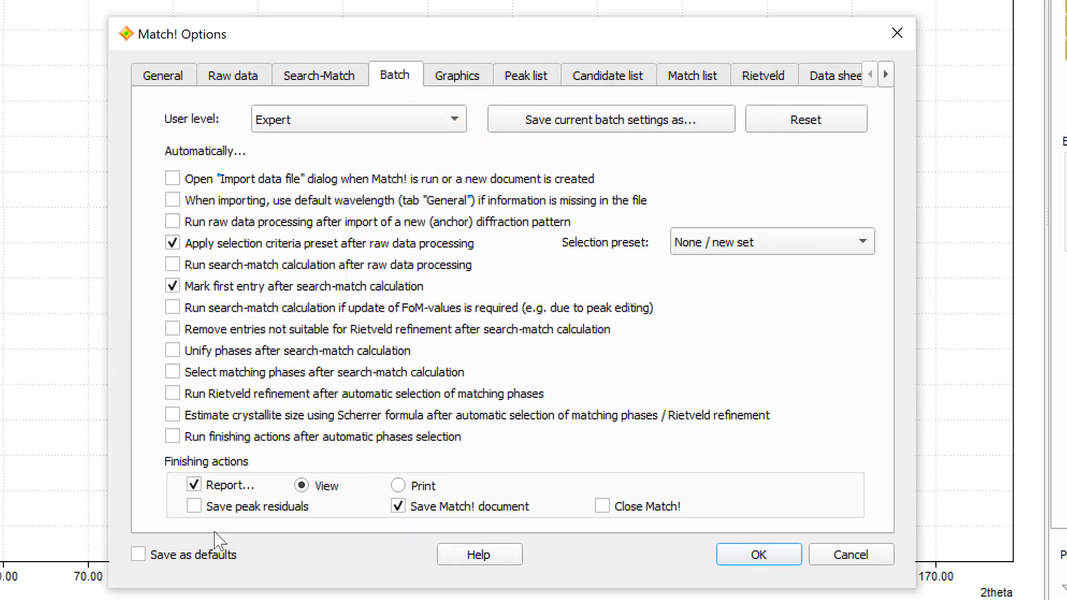
pyautogui.click(138, 554)
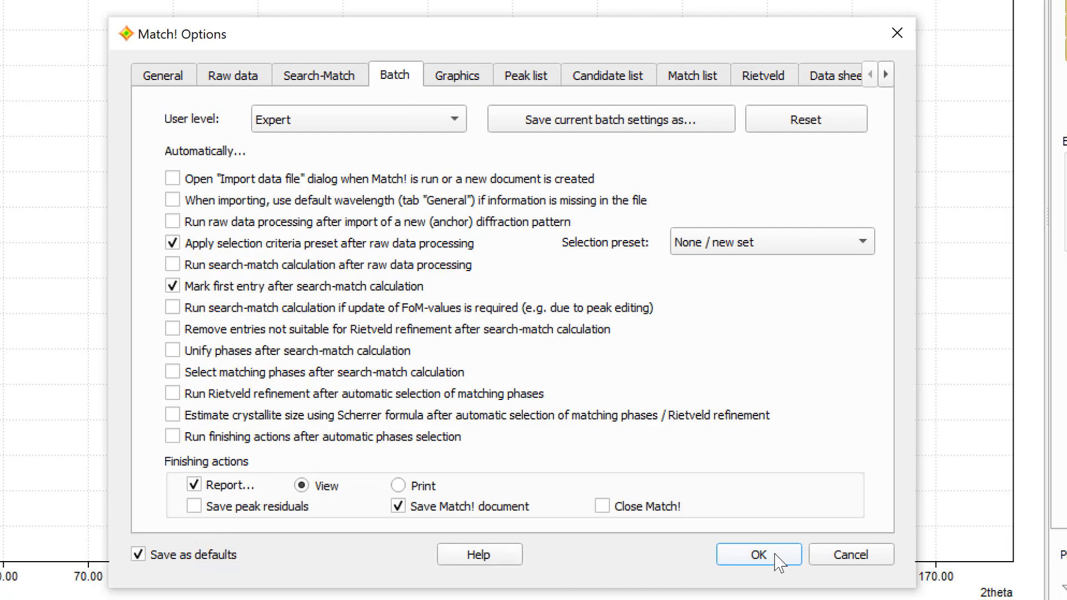
pyautogui.click(758, 553)
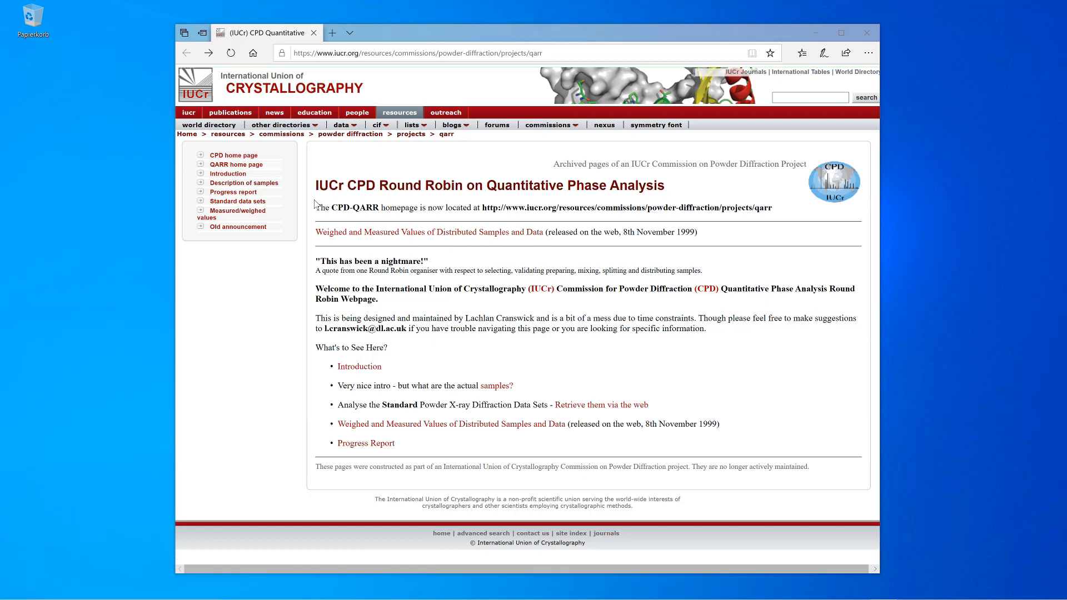
# Step: Download cpd-1c.rd from the standard data sets page and open it in Match!
pyautogui.click(238, 202)
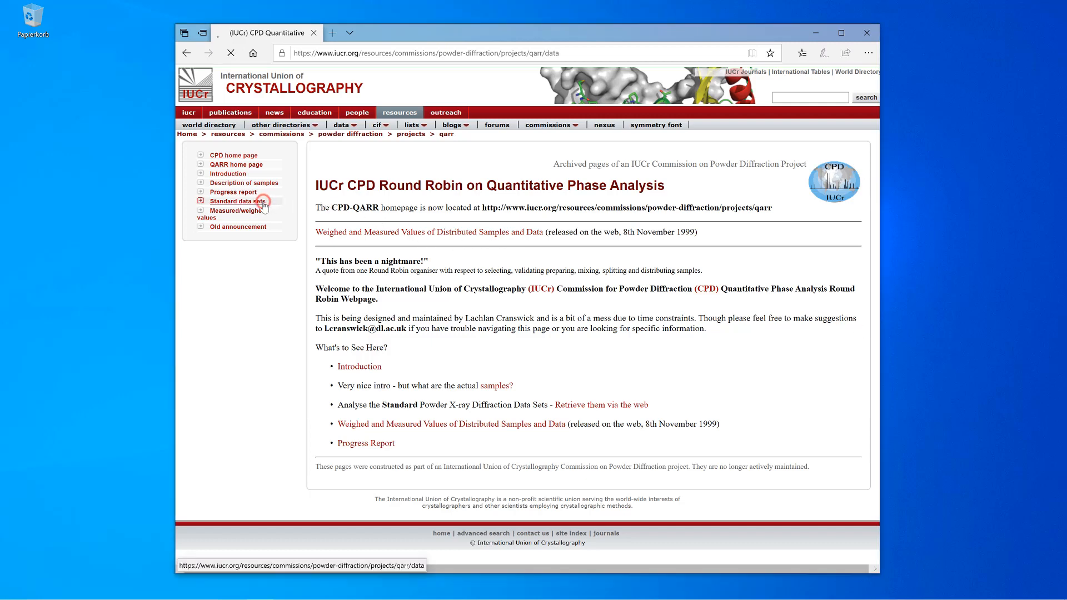
pyautogui.click(237, 202)
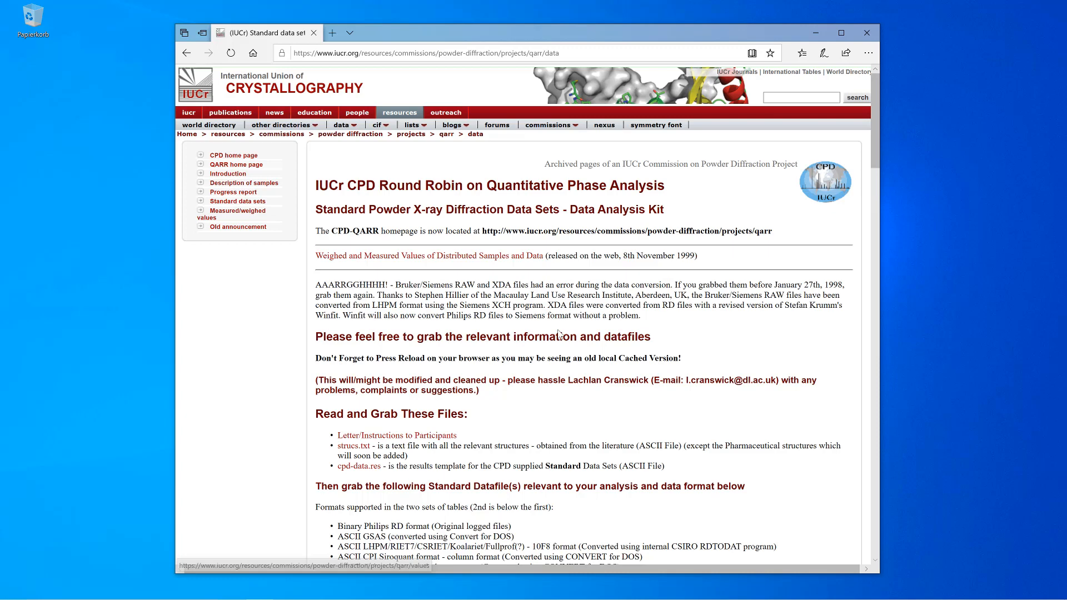
pyautogui.scroll(-3)
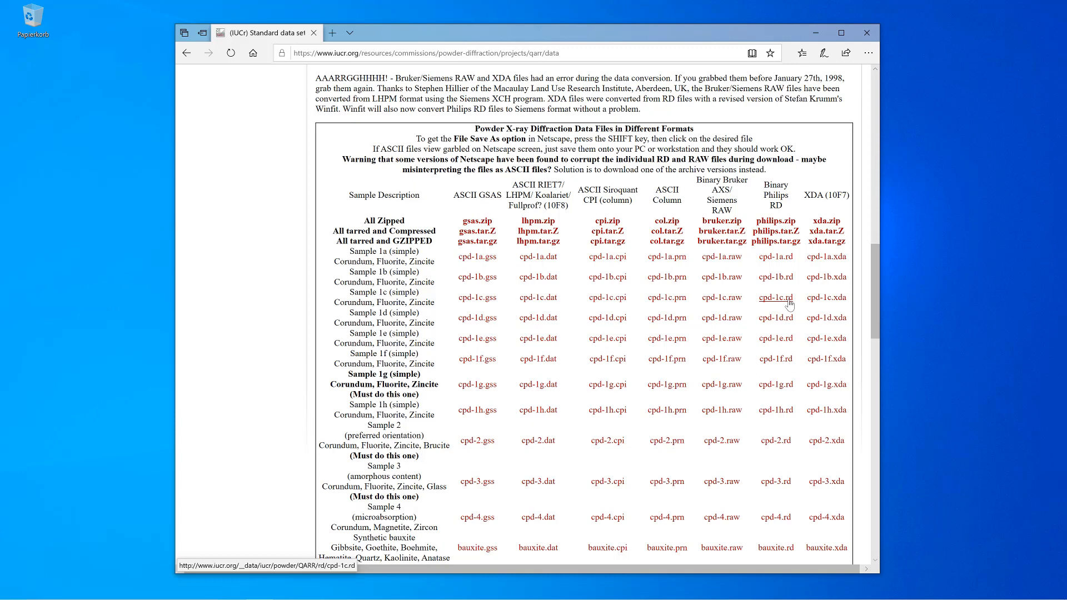
pyautogui.click(775, 297)
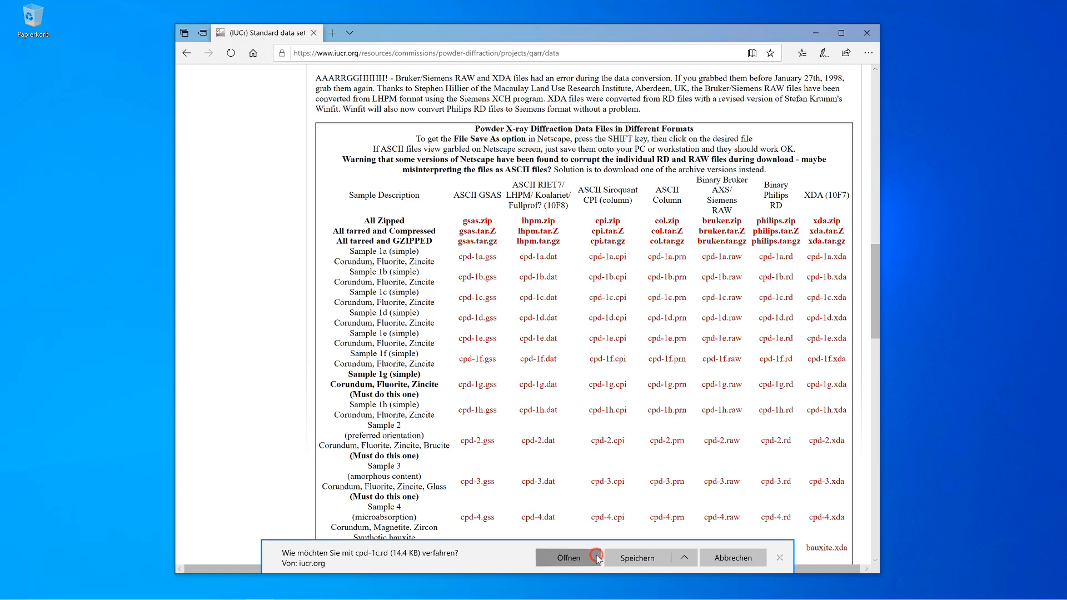
pyautogui.click(568, 557)
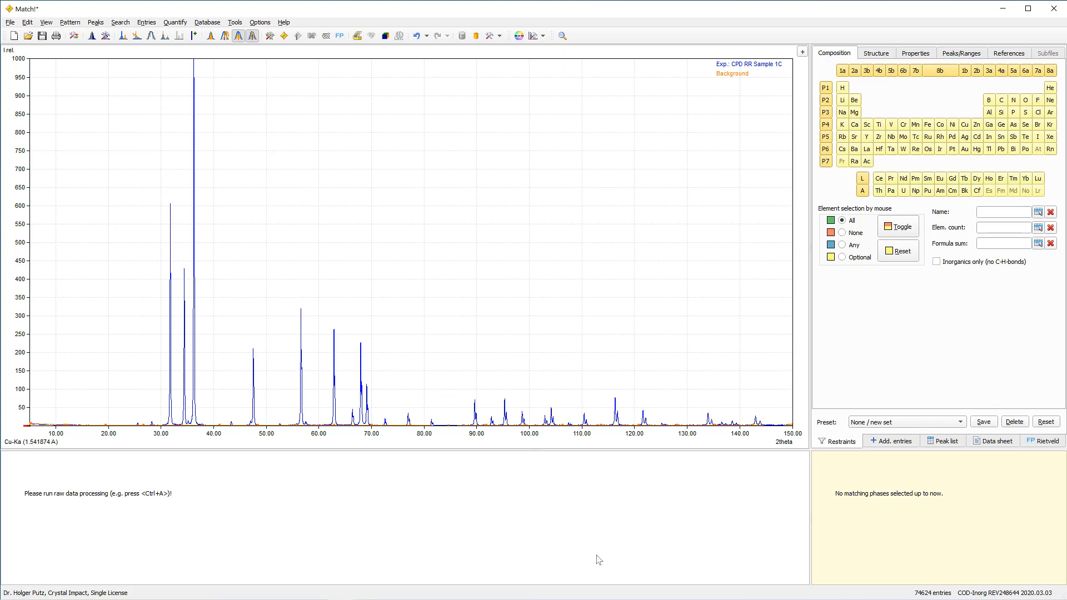
pyautogui.moveTo(599, 352)
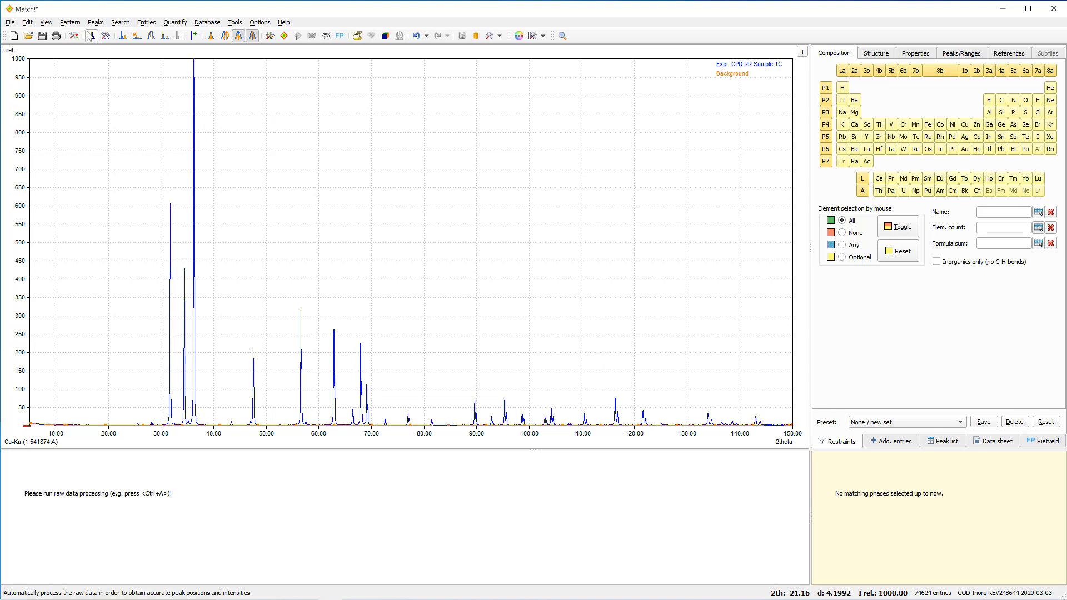
# Step: Run Peak search and fit on the Sample 1C pattern, giving Rp 15.2%
pyautogui.click(69, 23)
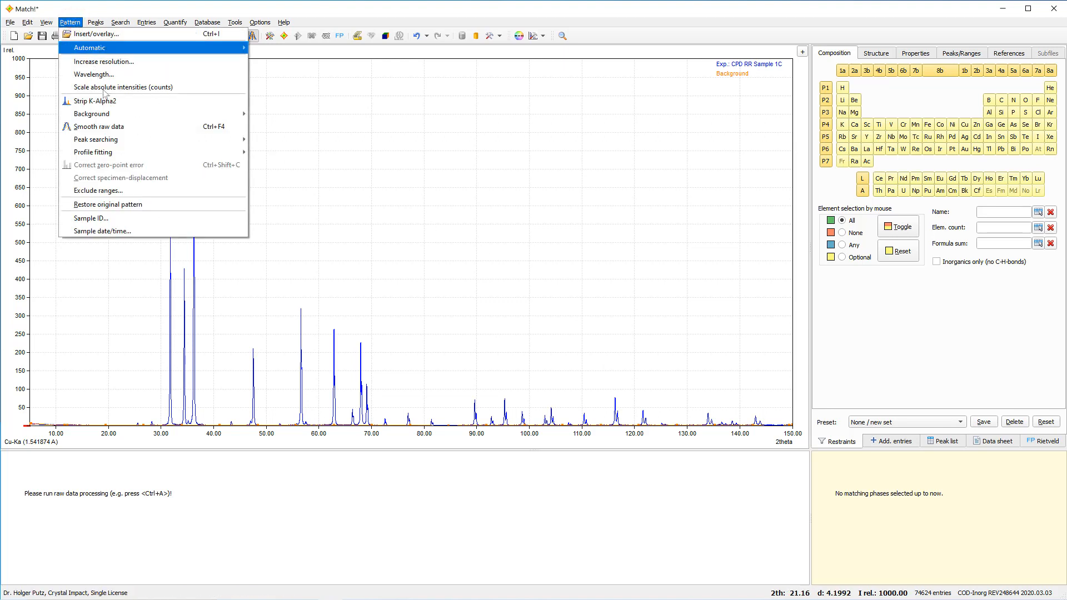
pyautogui.moveTo(95, 140)
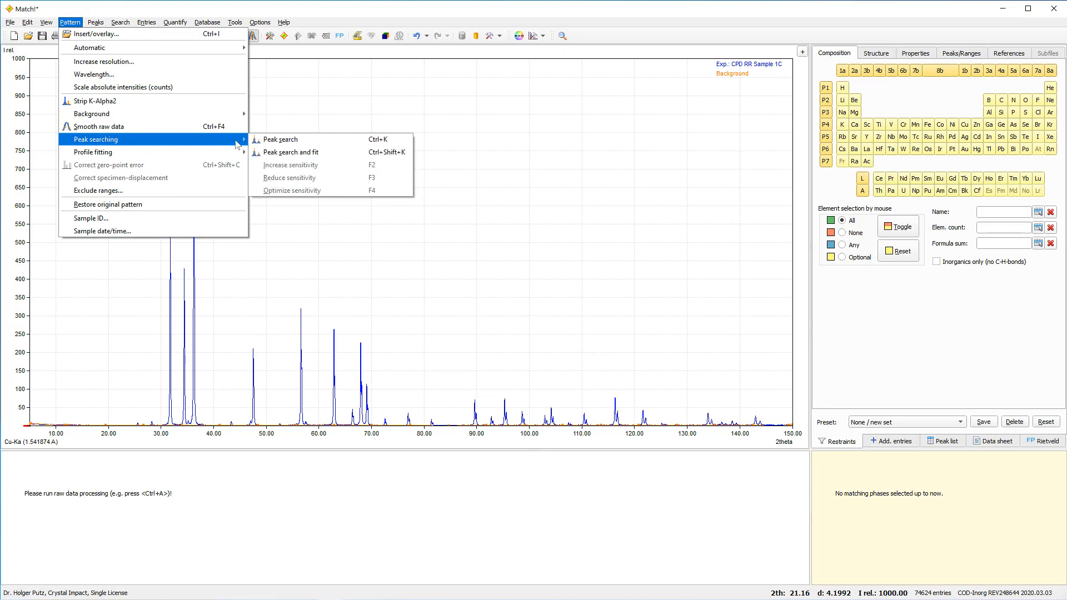
pyautogui.moveTo(290, 152)
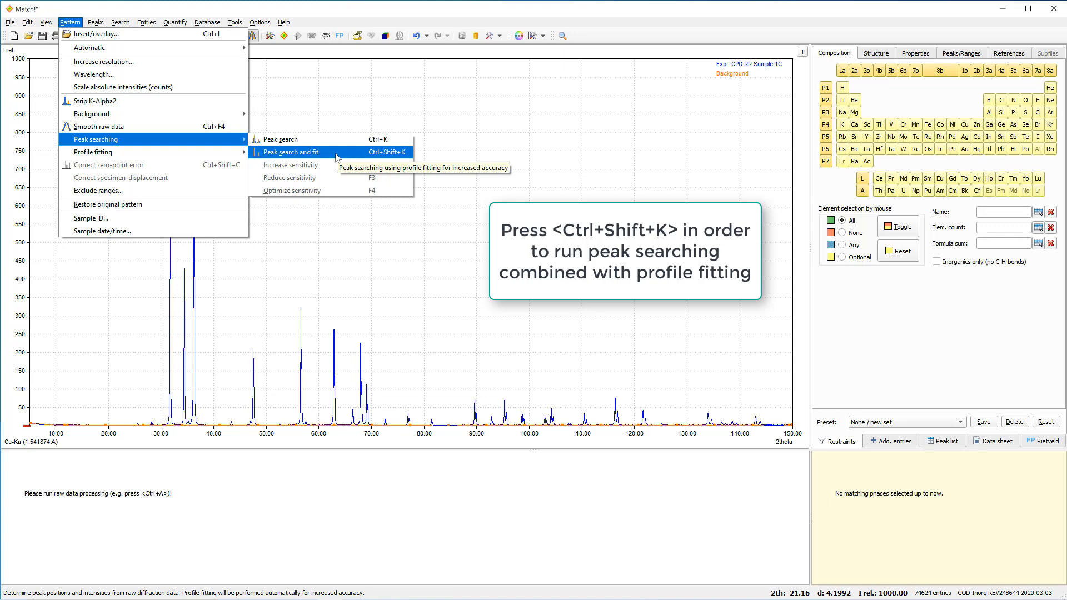
pyautogui.click(289, 153)
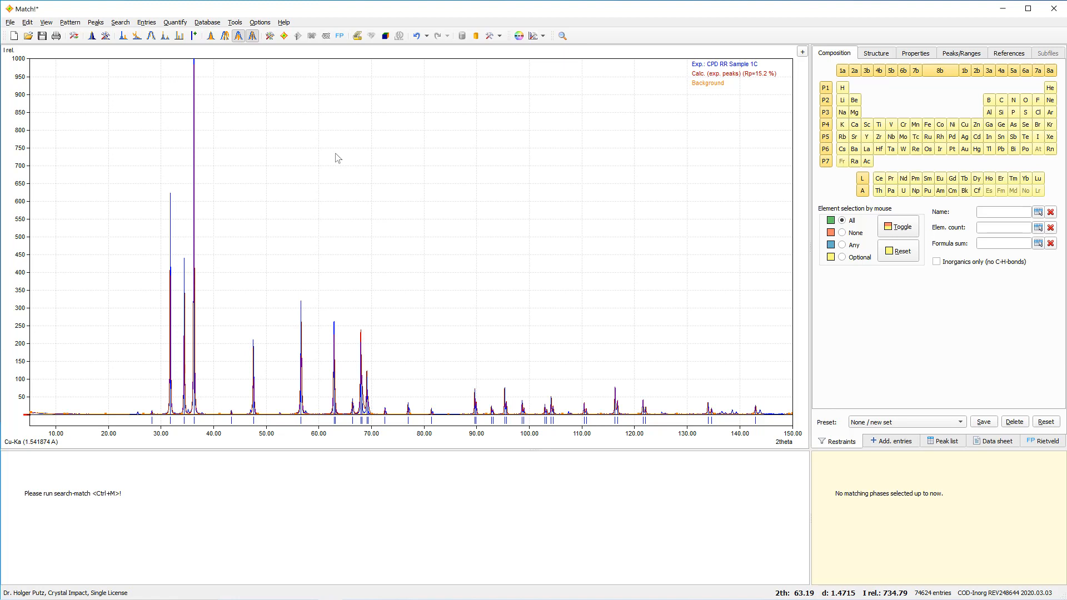
pyautogui.moveTo(338, 159)
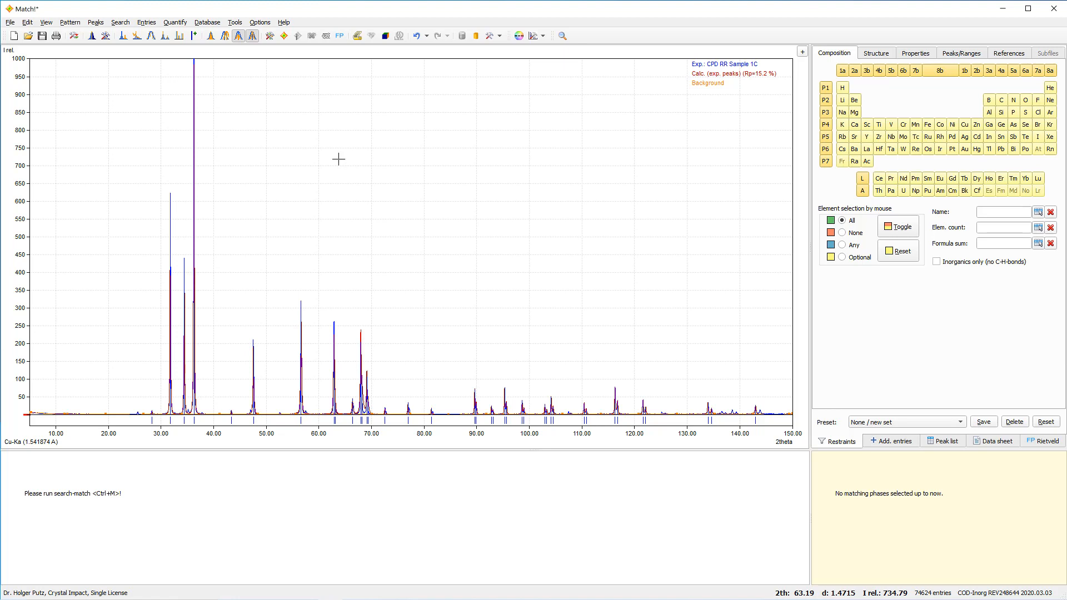
pyautogui.moveTo(380, 344)
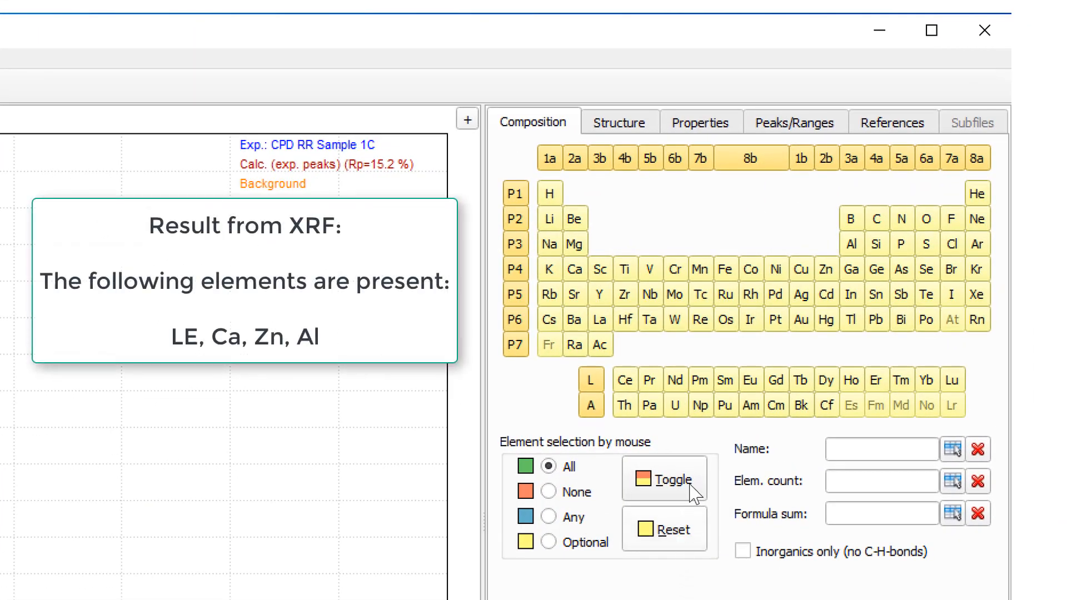
# Step: Mark all elements None via Toggle and switch element marking to Optional
pyautogui.click(666, 478)
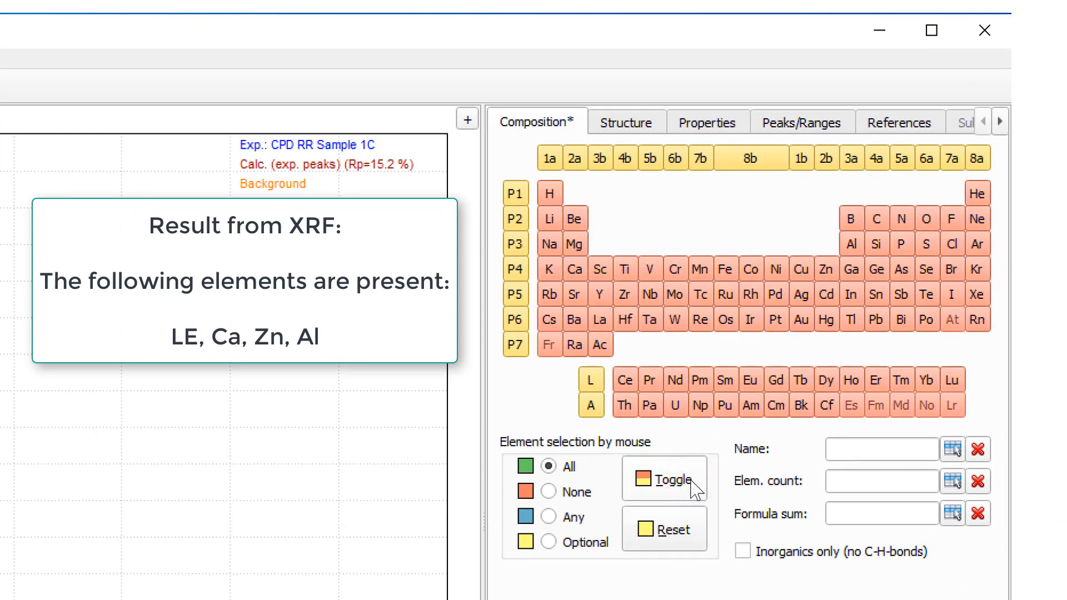
pyautogui.click(549, 543)
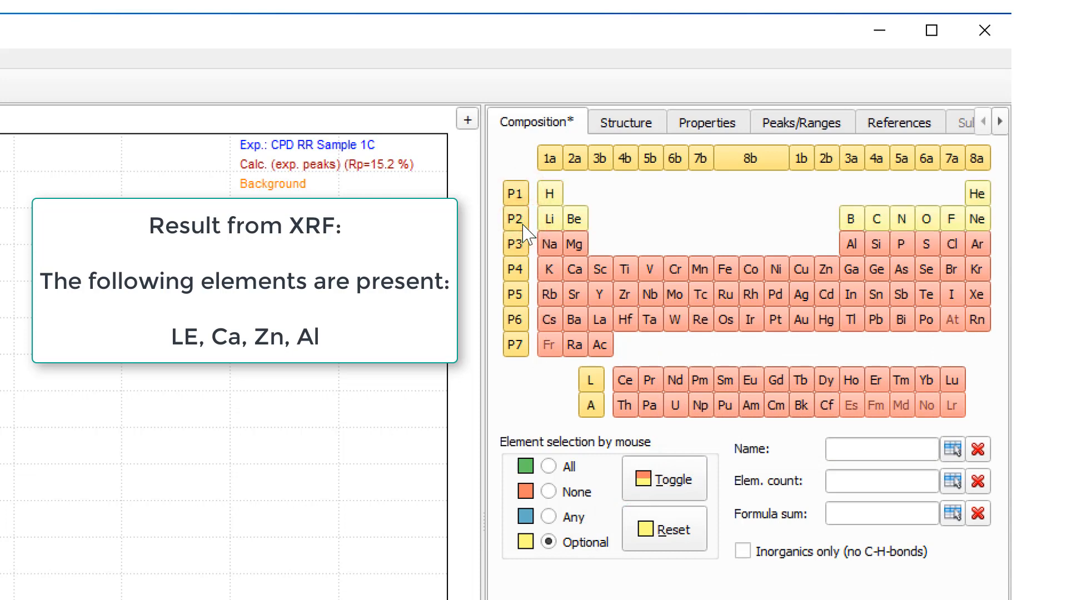
pyautogui.moveTo(591, 284)
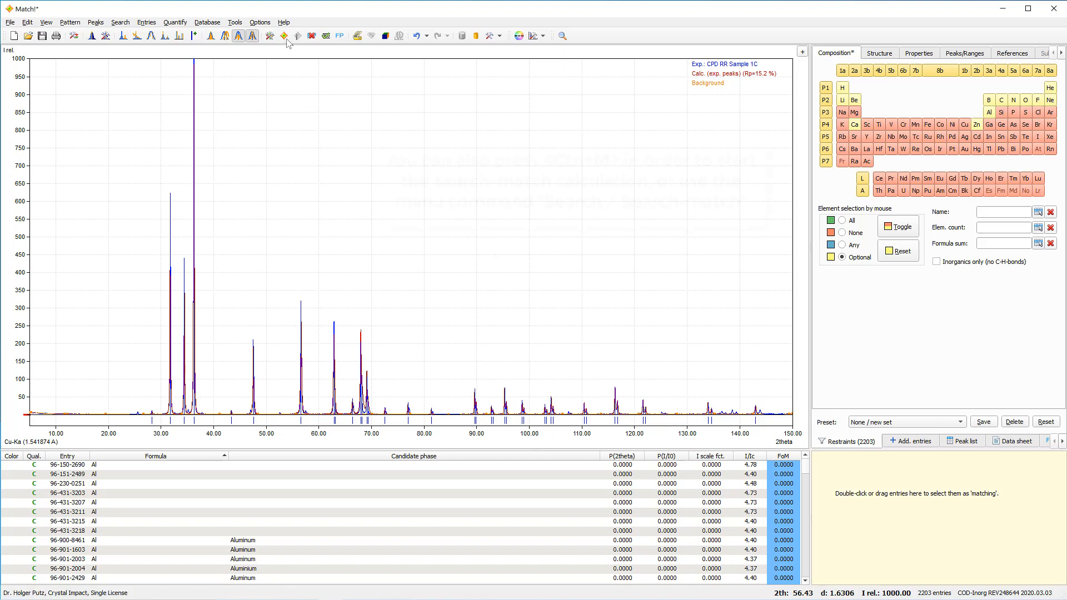
# Step: Run Search-Match so zincite (96-230-0451) is matched at 100% of Sample 1c
pyautogui.click(284, 35)
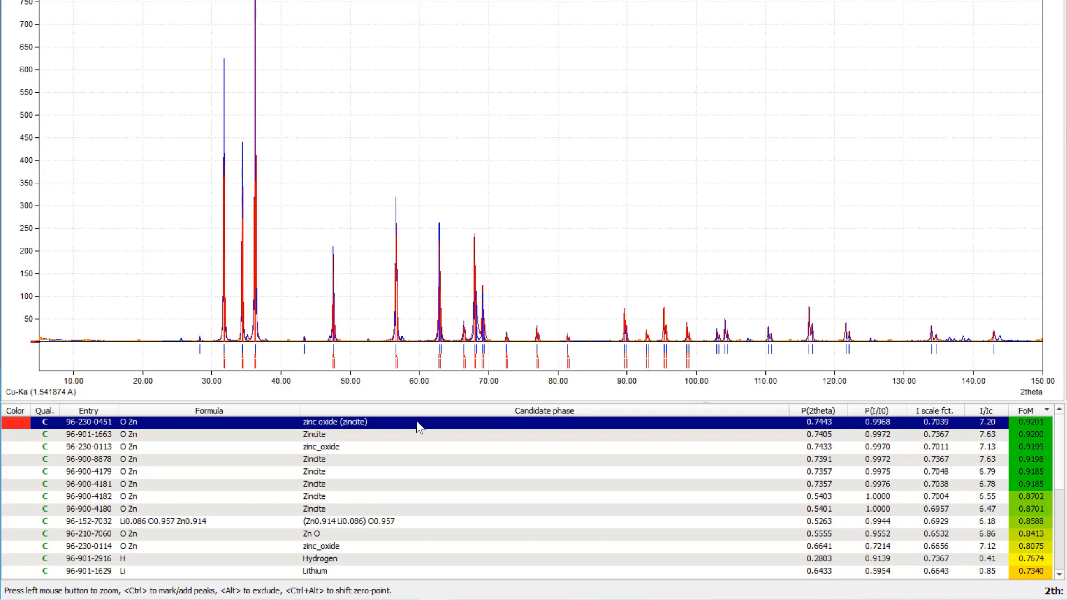
pyautogui.moveTo(436, 425)
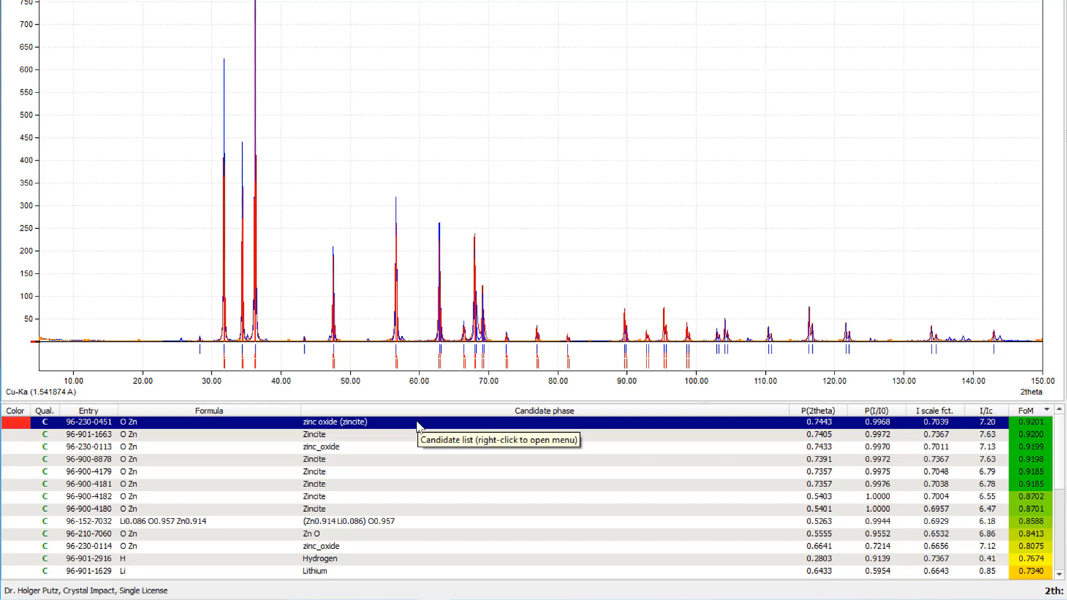
pyautogui.moveTo(414, 234)
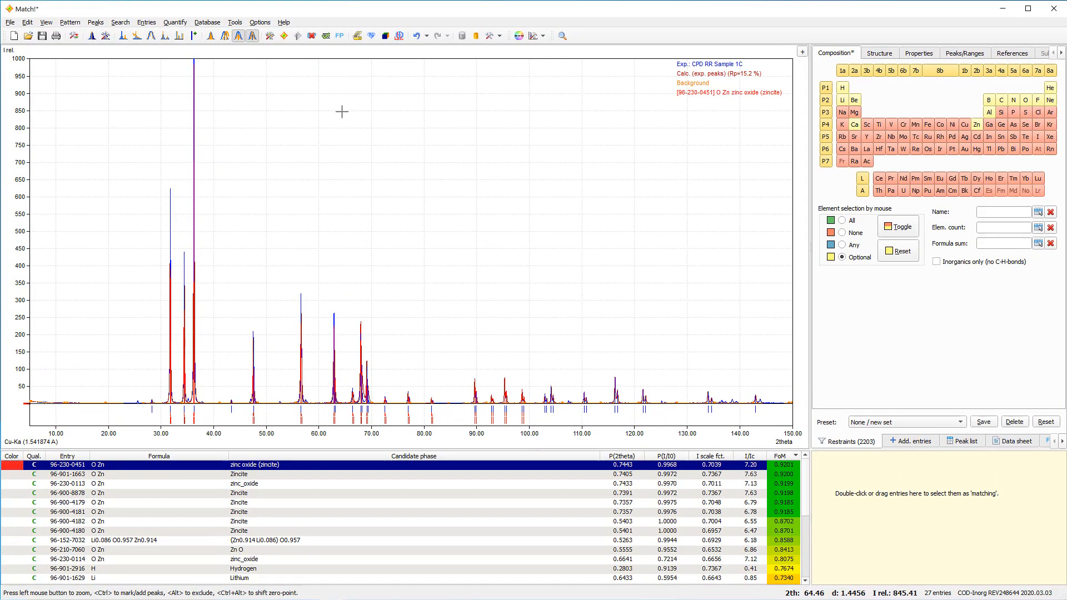
pyautogui.click(326, 36)
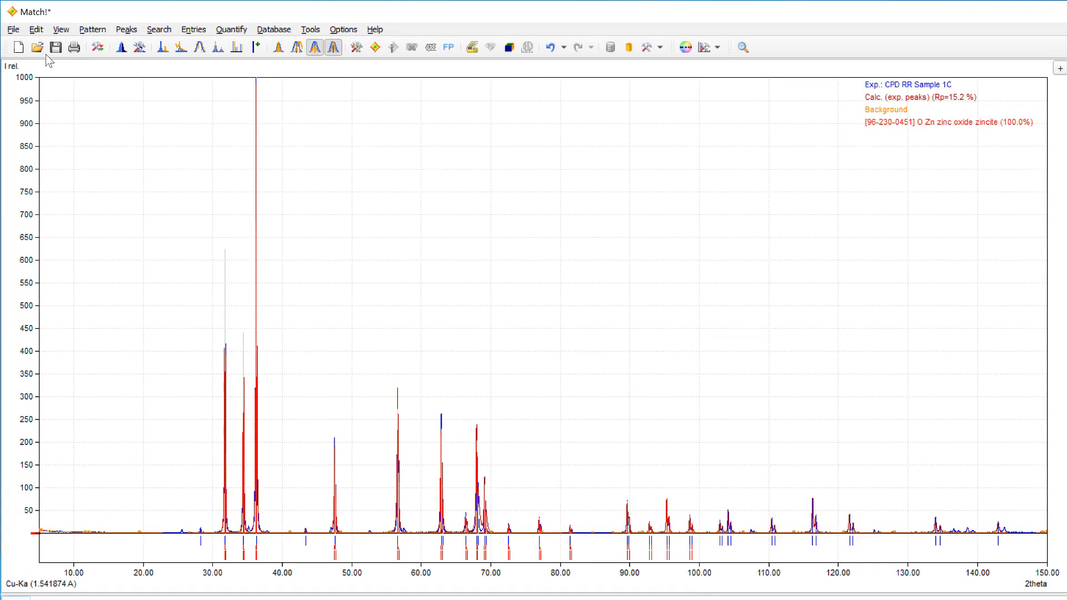
# Step: Switch the graph's intensity scale to sqrt(I rel.)
pyautogui.click(11, 65)
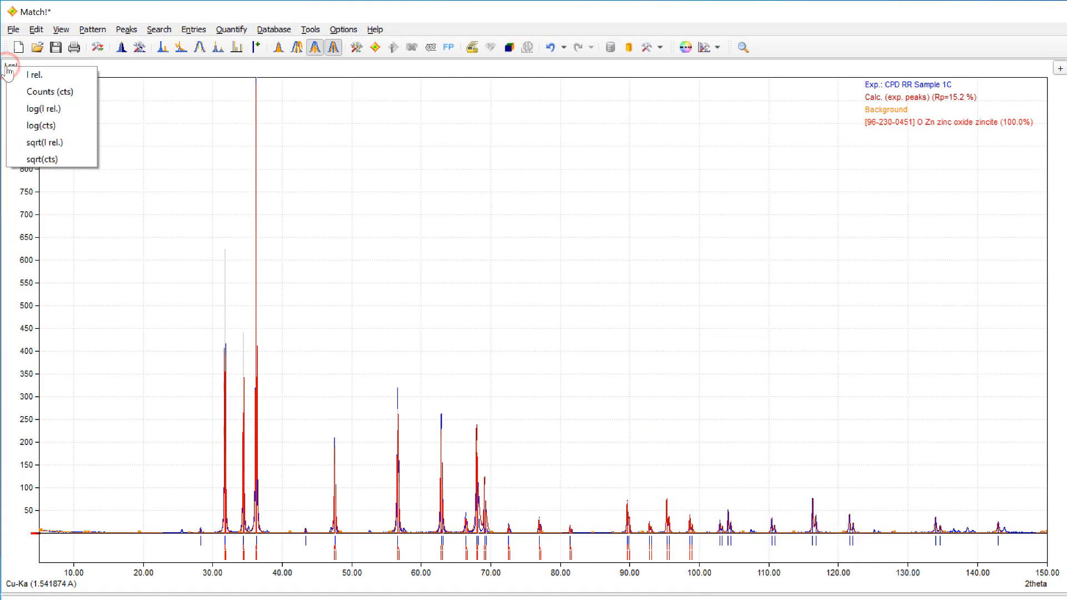
pyautogui.moveTo(44, 143)
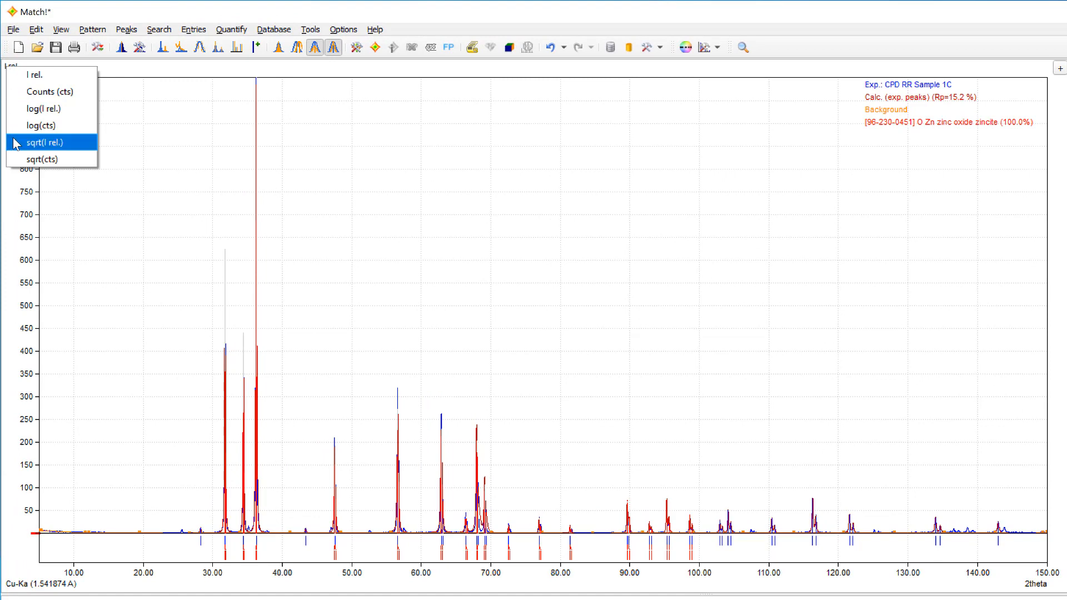
pyautogui.click(45, 142)
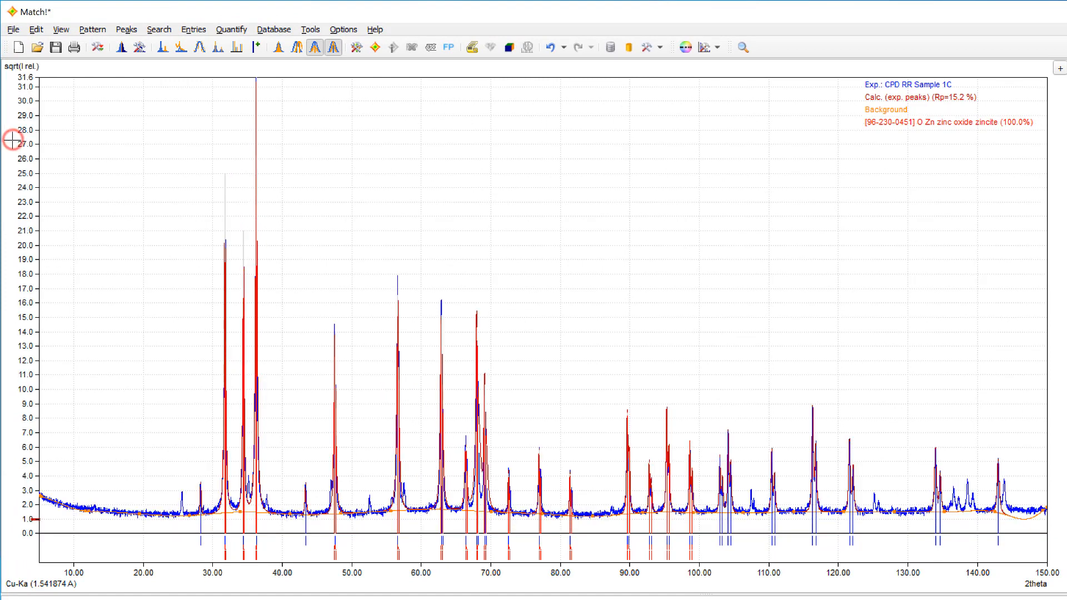
pyautogui.moveTo(100, 305)
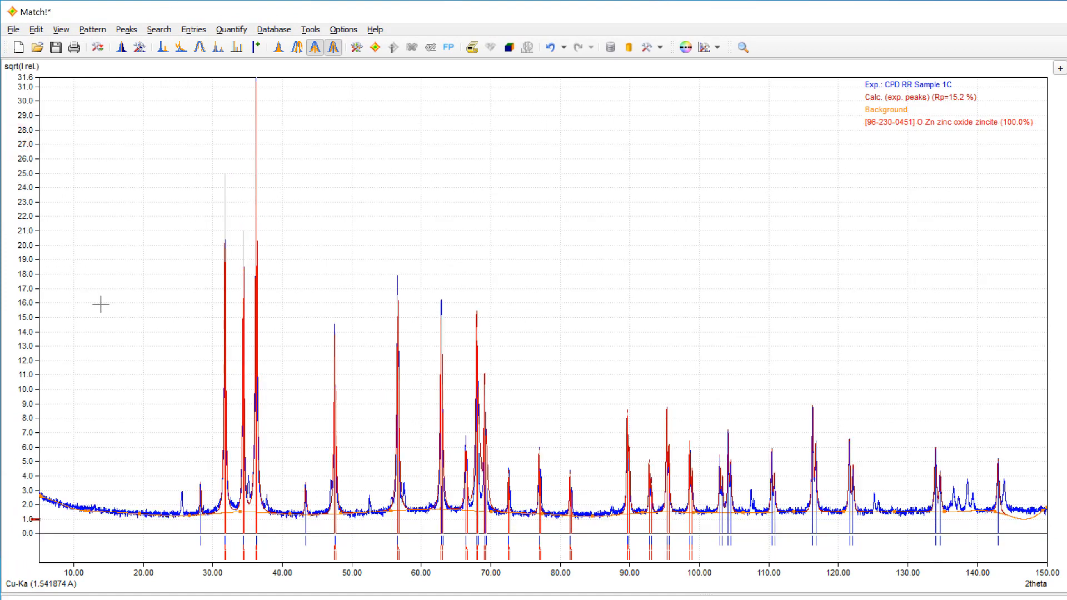
pyautogui.moveTo(169, 482)
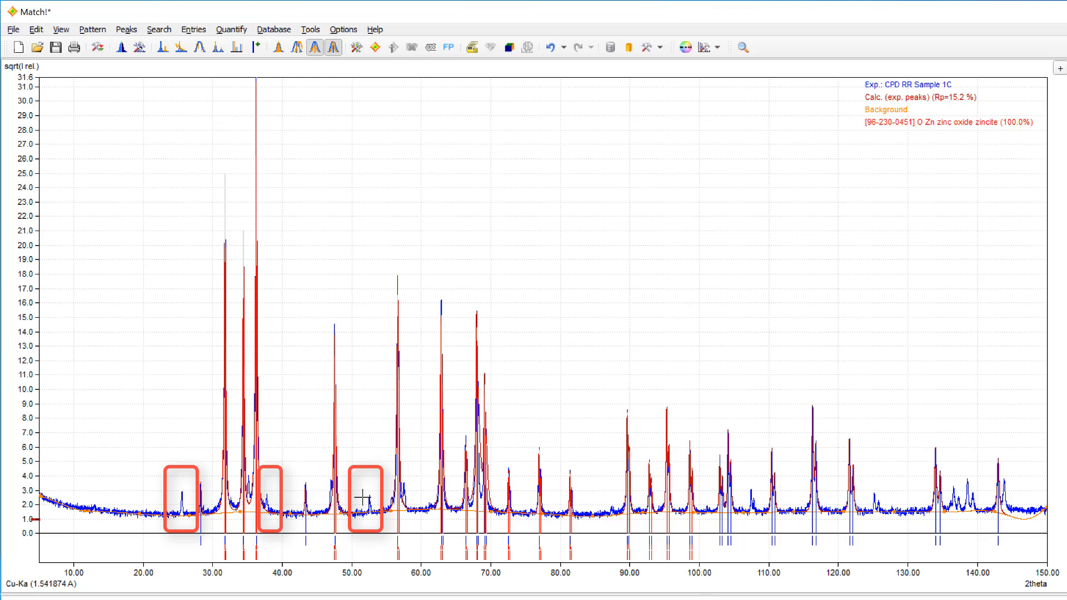
pyautogui.moveTo(610, 495)
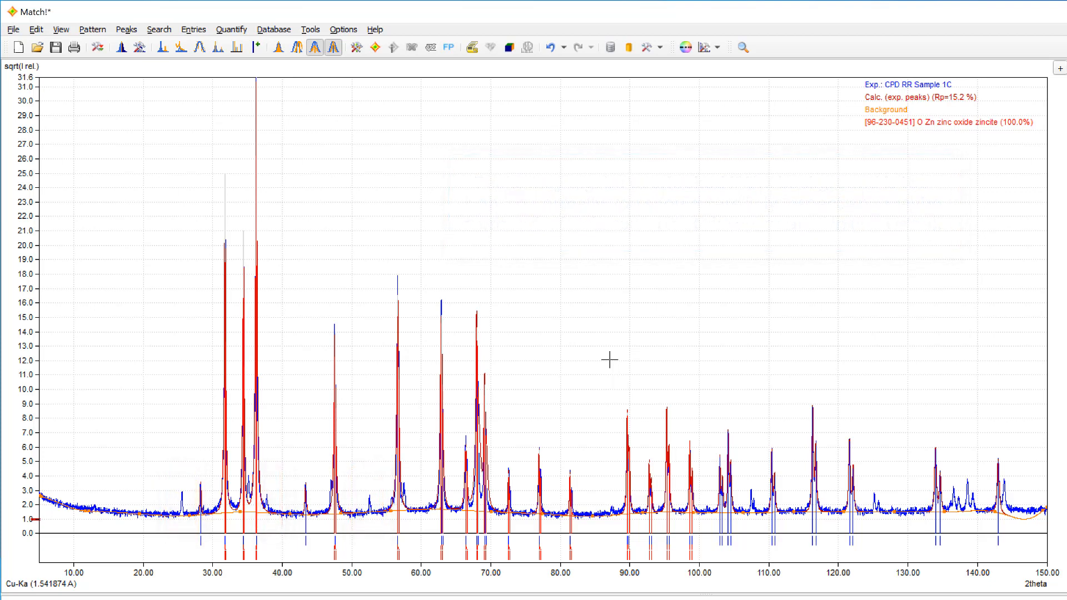
pyautogui.moveTo(235, 129)
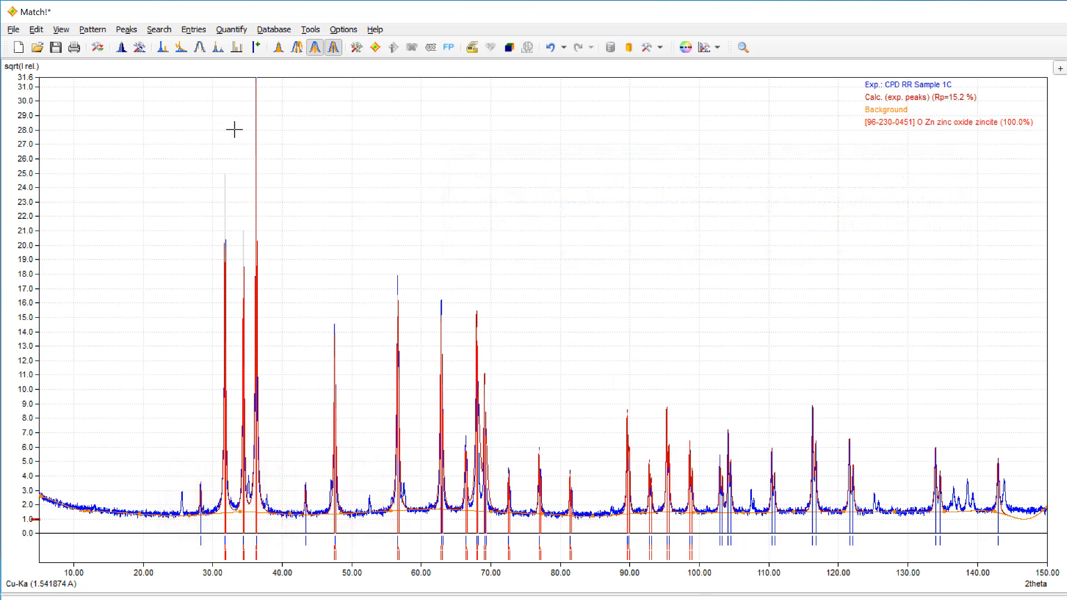
# Step: Increase peak-search sensitivity repeatedly (F2) up to 96% to detect small peaks
pyautogui.click(92, 29)
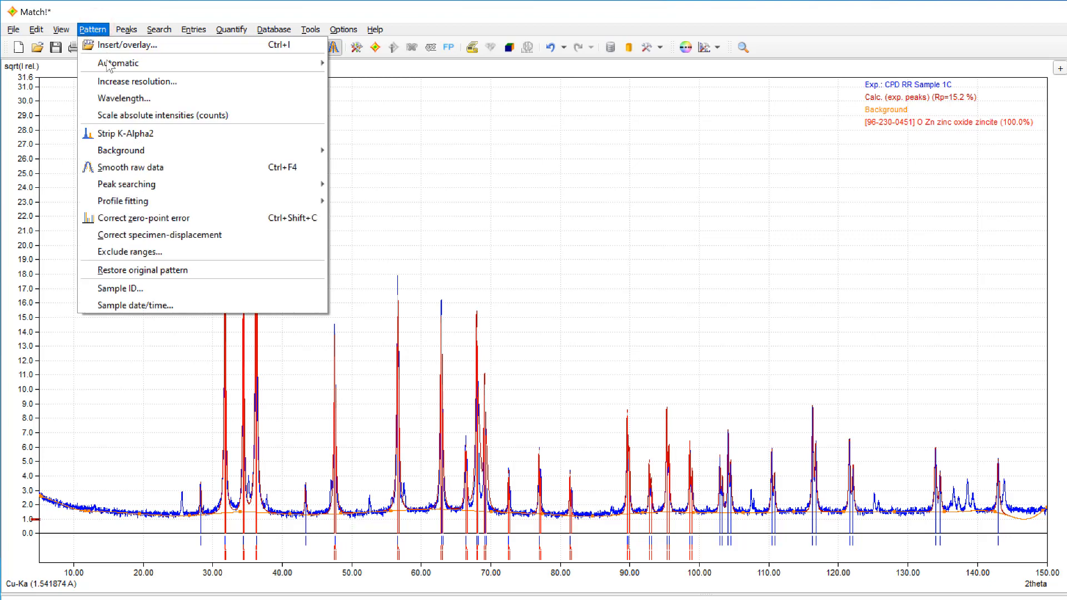
pyautogui.moveTo(125, 184)
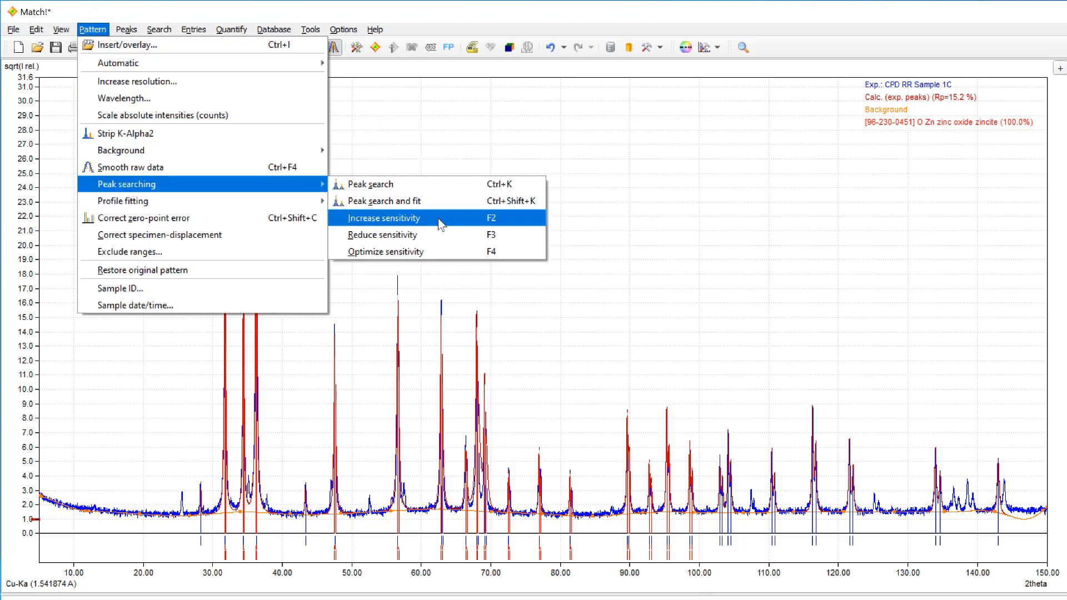
pyautogui.click(384, 217)
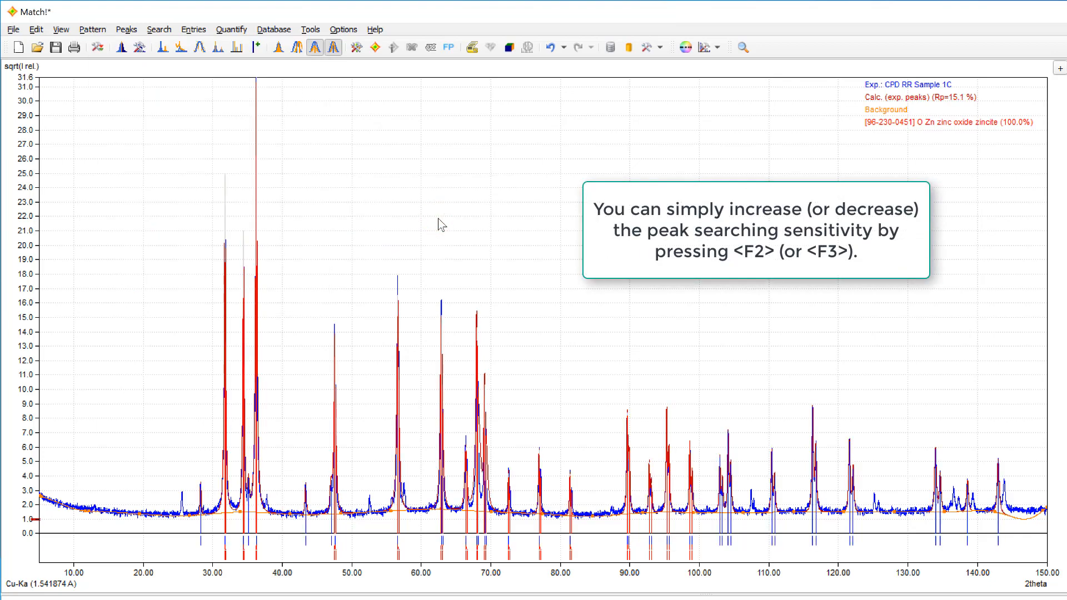
pyautogui.press('f2')
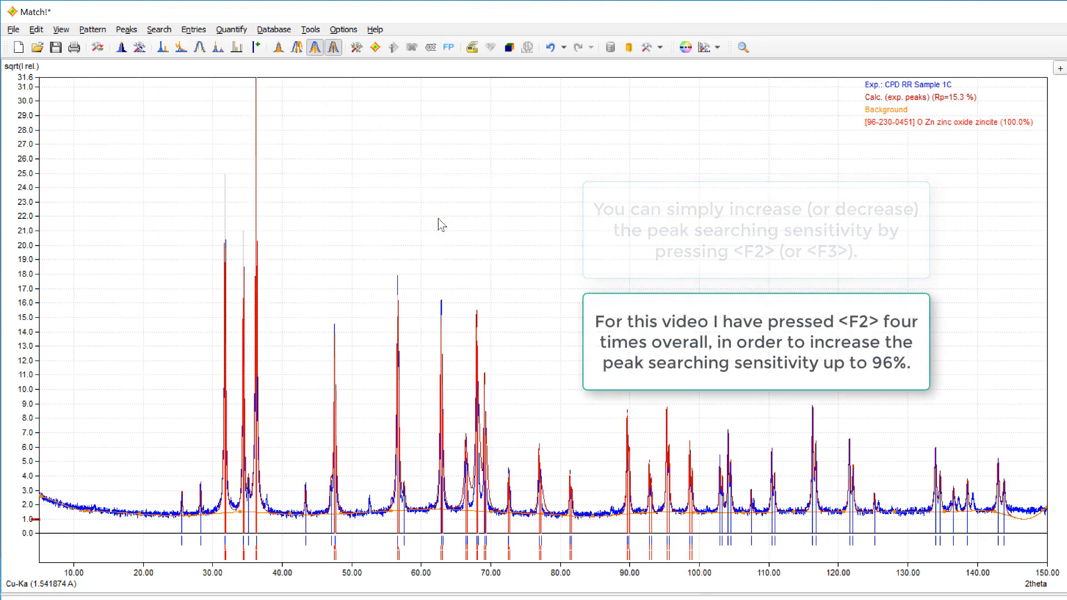
pyautogui.press('f2')
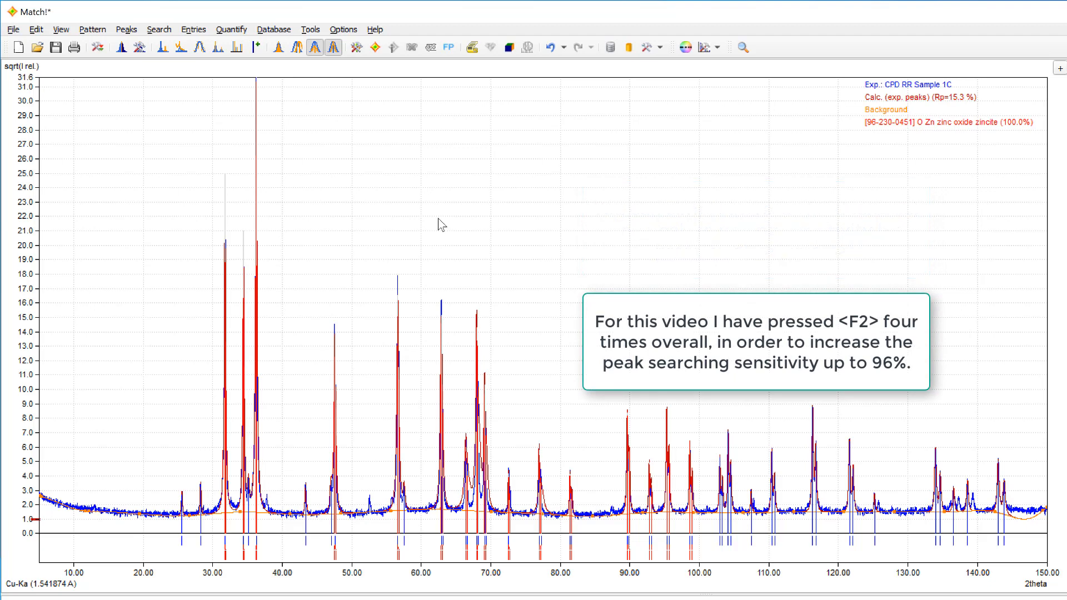
pyautogui.press('f2')
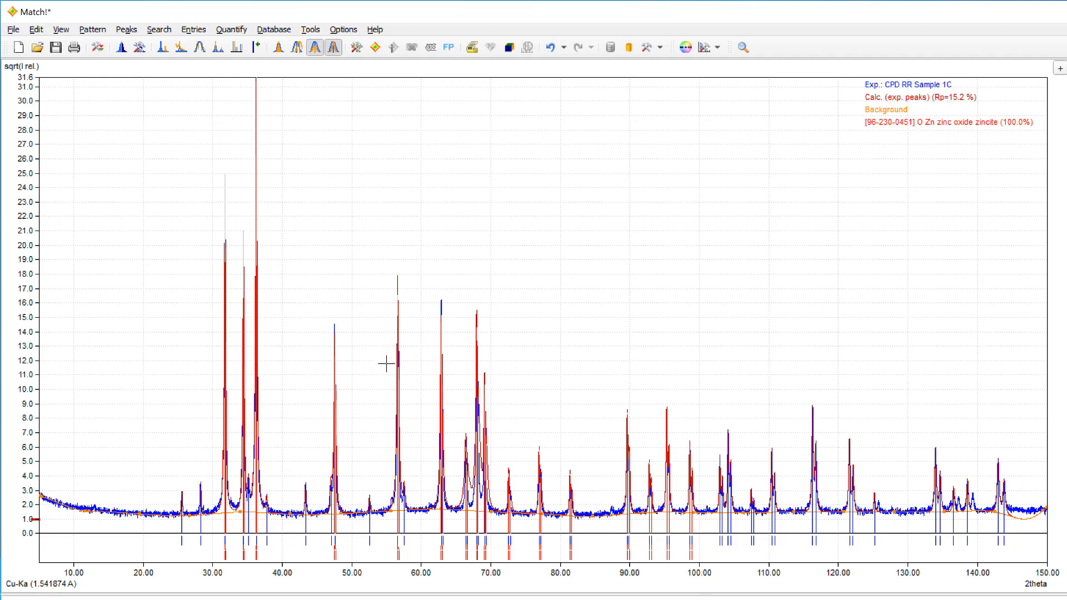
pyautogui.moveTo(366, 472)
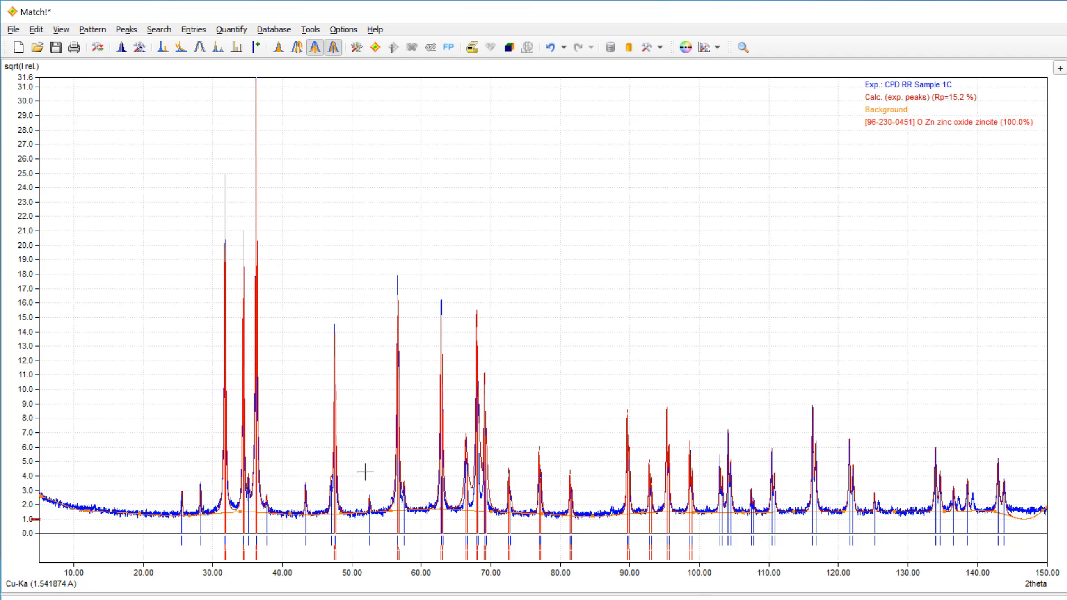
pyautogui.moveTo(362, 474)
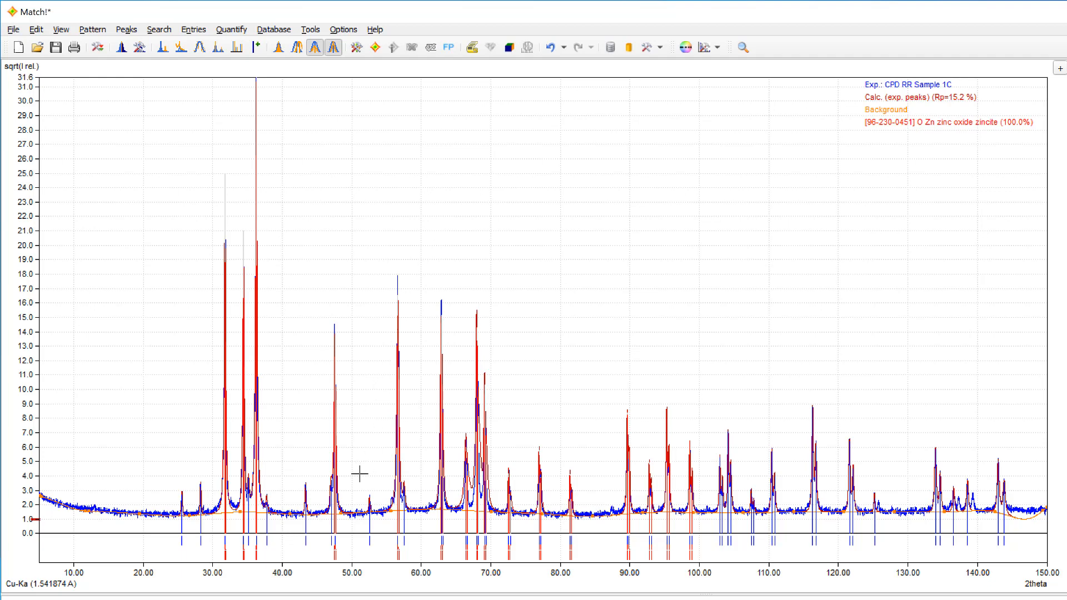
# Step: Zoom into the weak peaks around 52–83° 2theta, then hide the vertical position line
pyautogui.moveTo(356, 465); pyautogui.dragTo(481, 507)
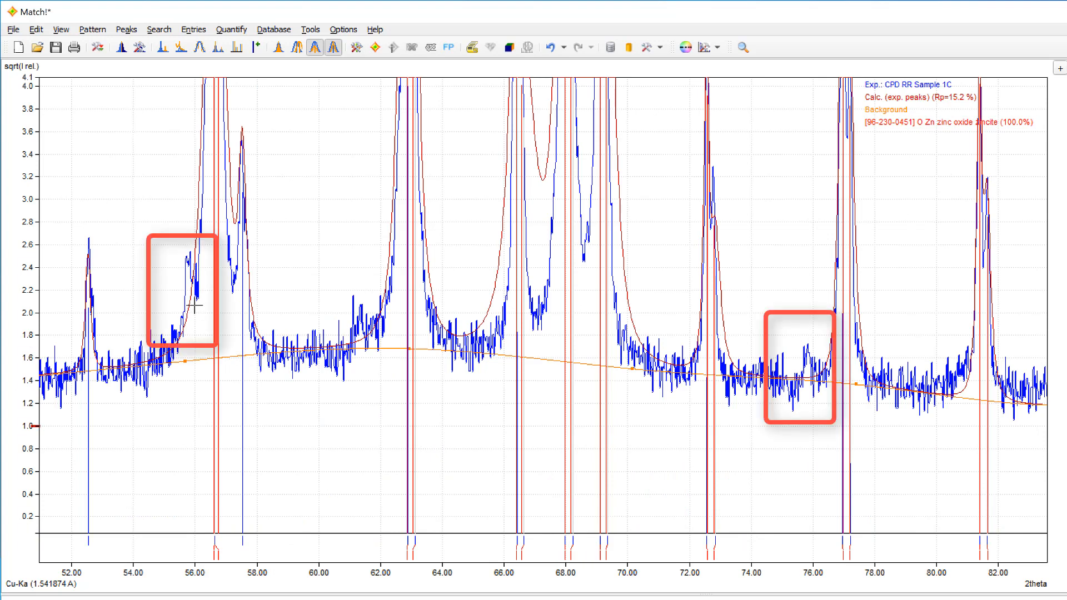
pyautogui.moveTo(212, 431)
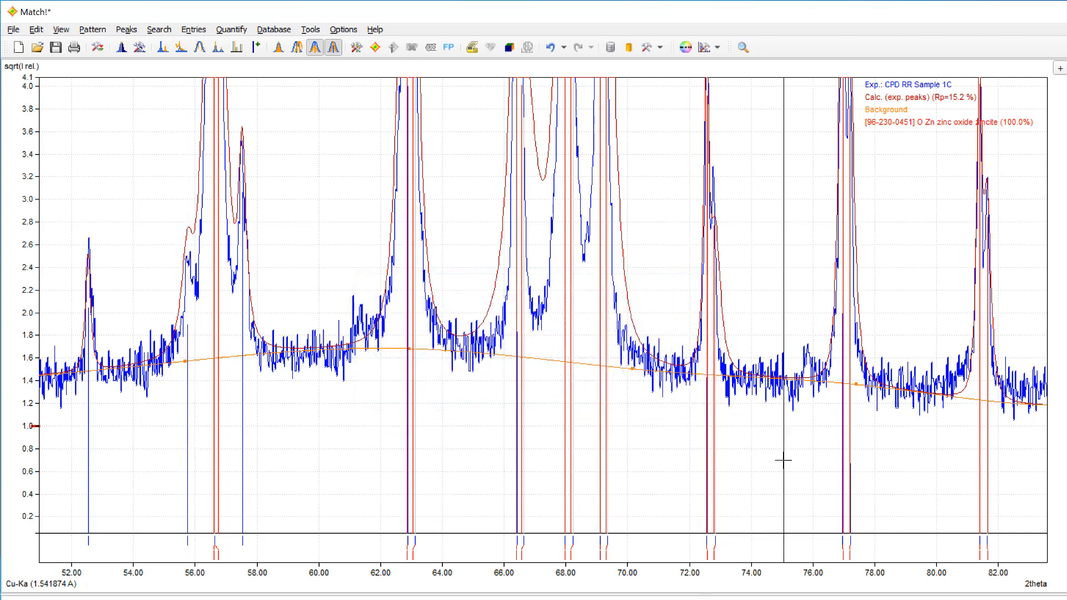
pyautogui.moveTo(808, 469)
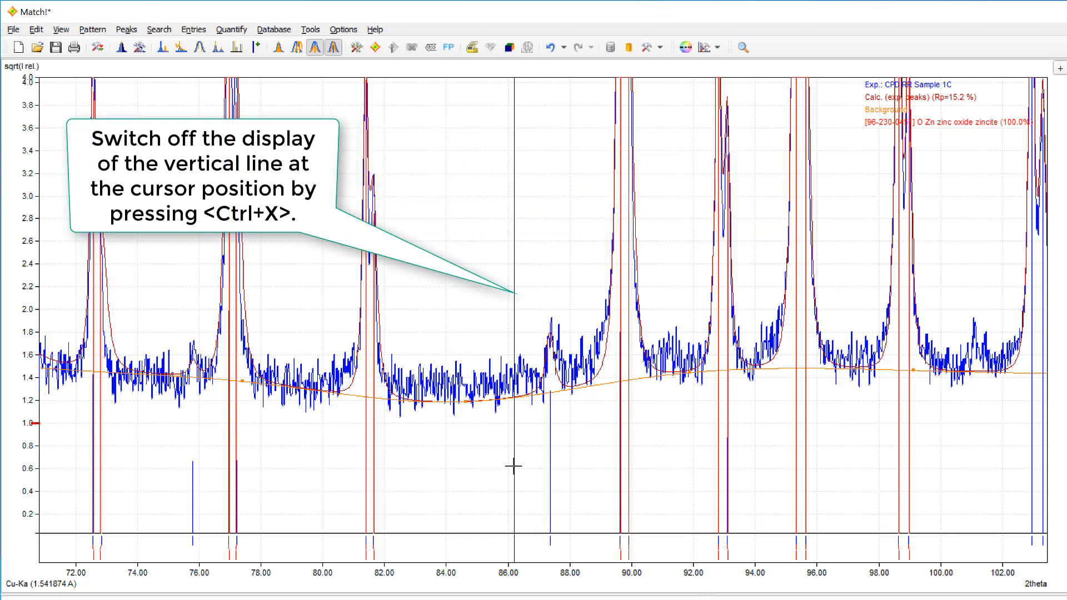
pyautogui.press('ctrl+x')
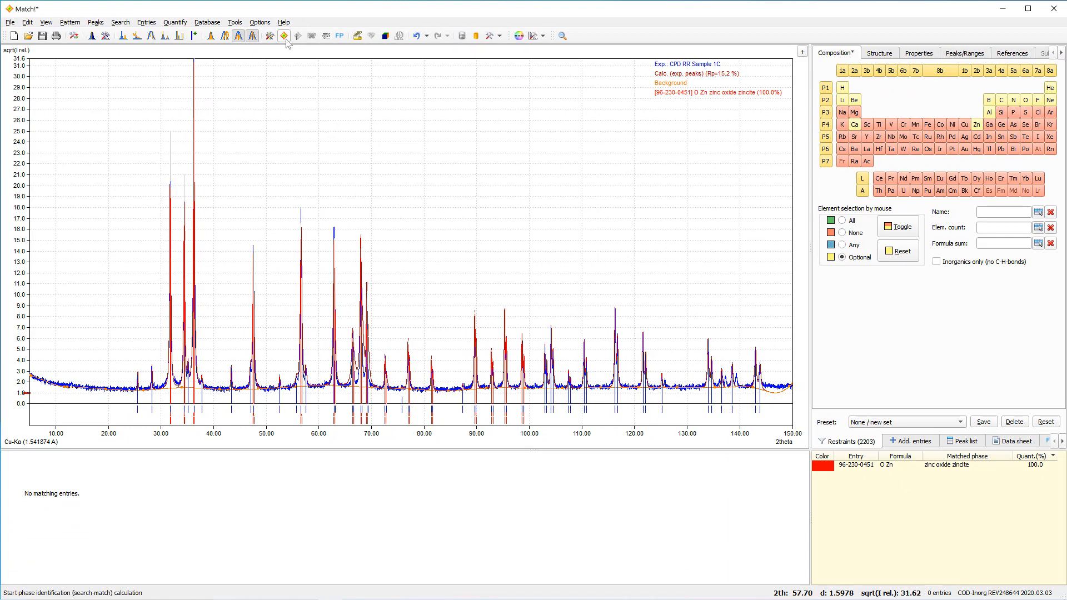
pyautogui.click(292, 36)
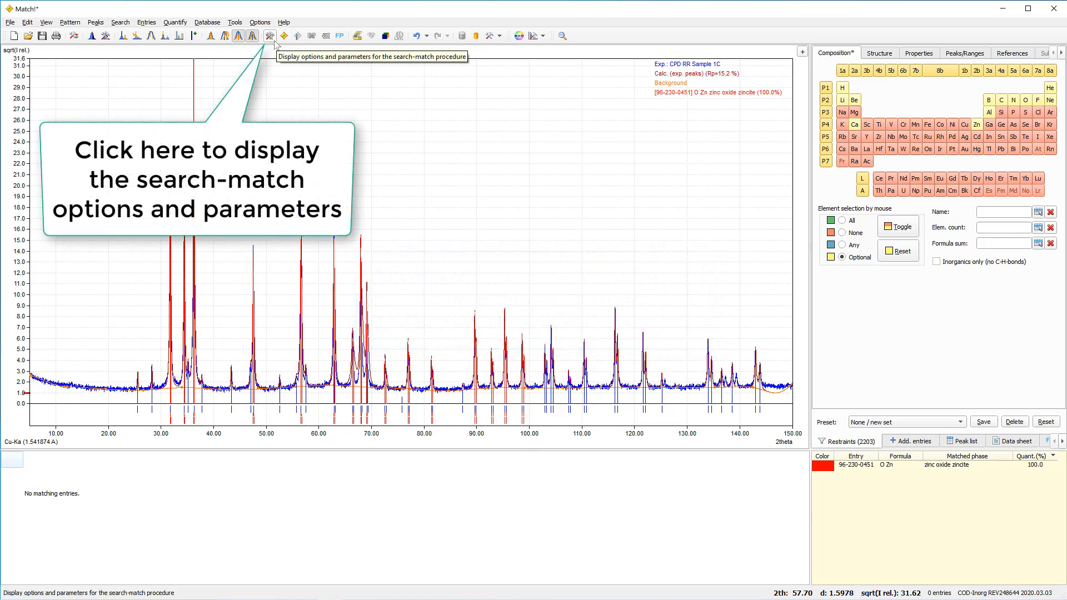
# Step: Turn off residual searching and drag the phase preference slider fully to Multiple (1)
pyautogui.click(267, 36)
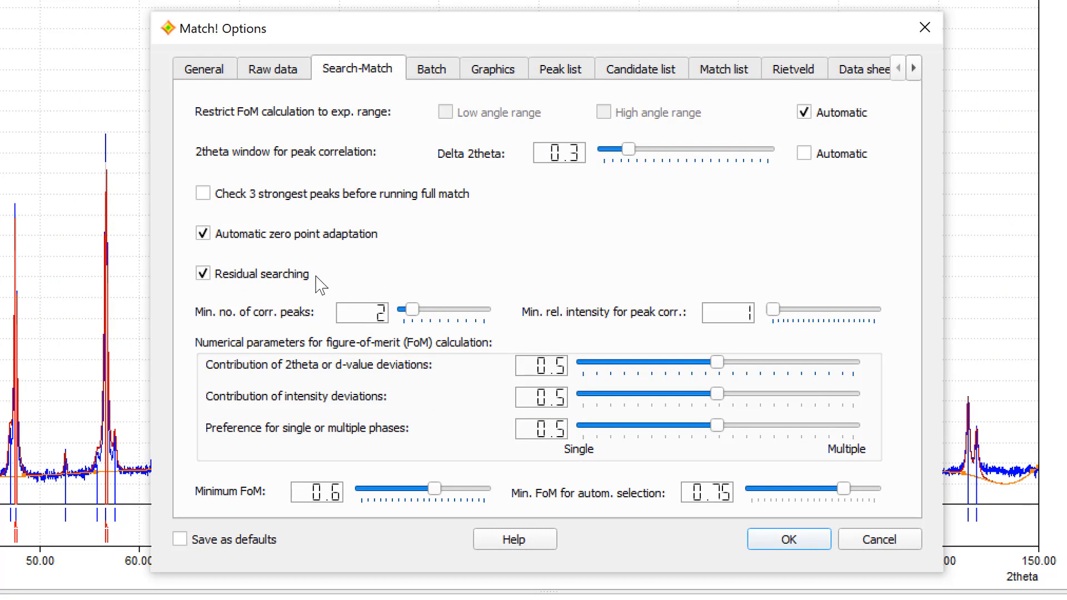
pyautogui.moveTo(272, 274)
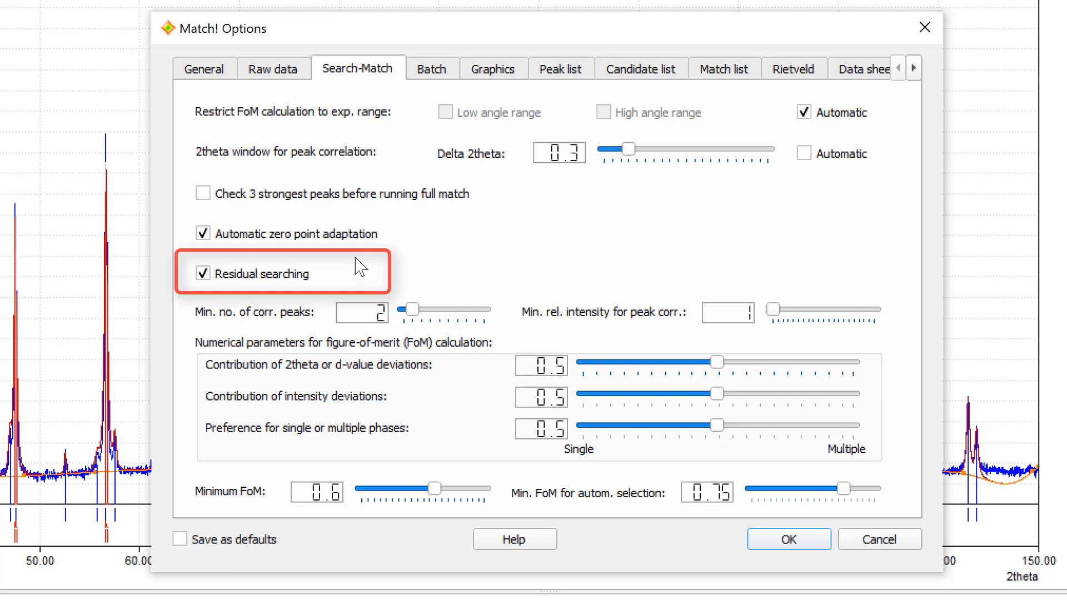
pyautogui.click(203, 273)
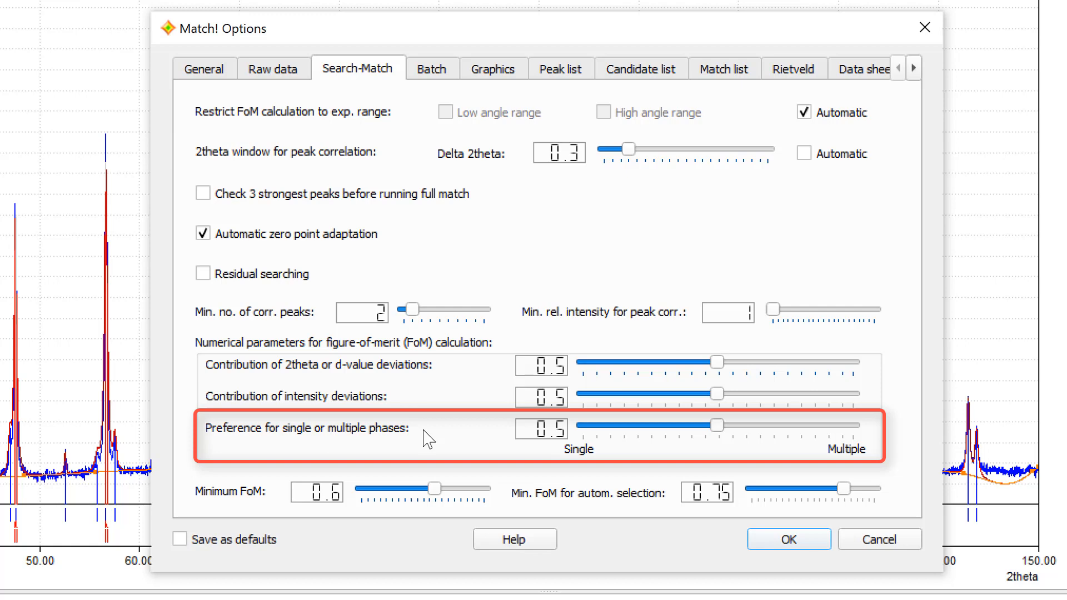
pyautogui.moveTo(721, 450)
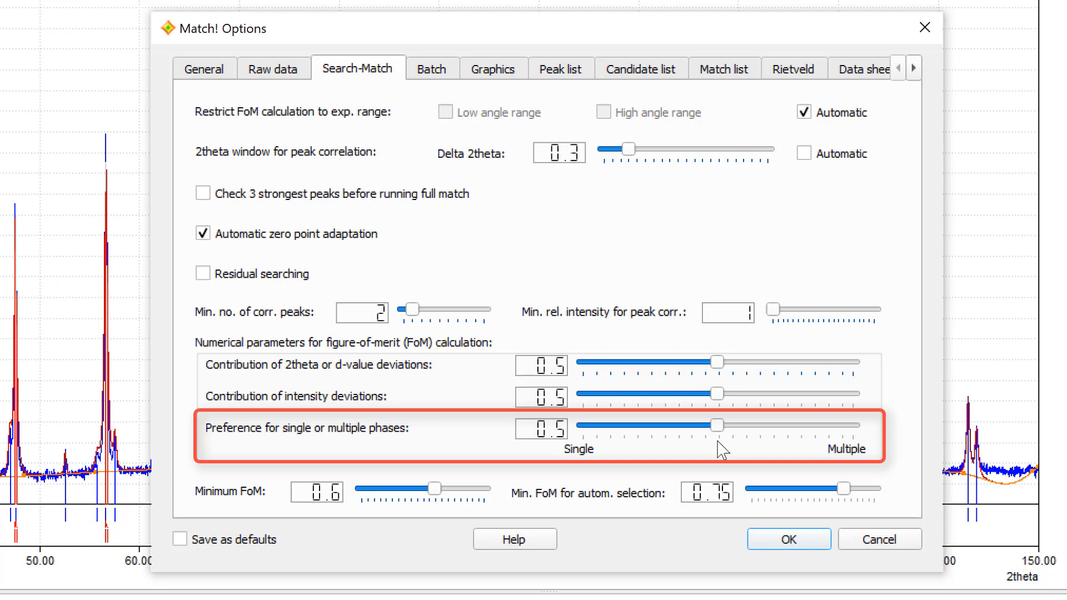
pyautogui.moveTo(717, 425); pyautogui.dragTo(801, 426)
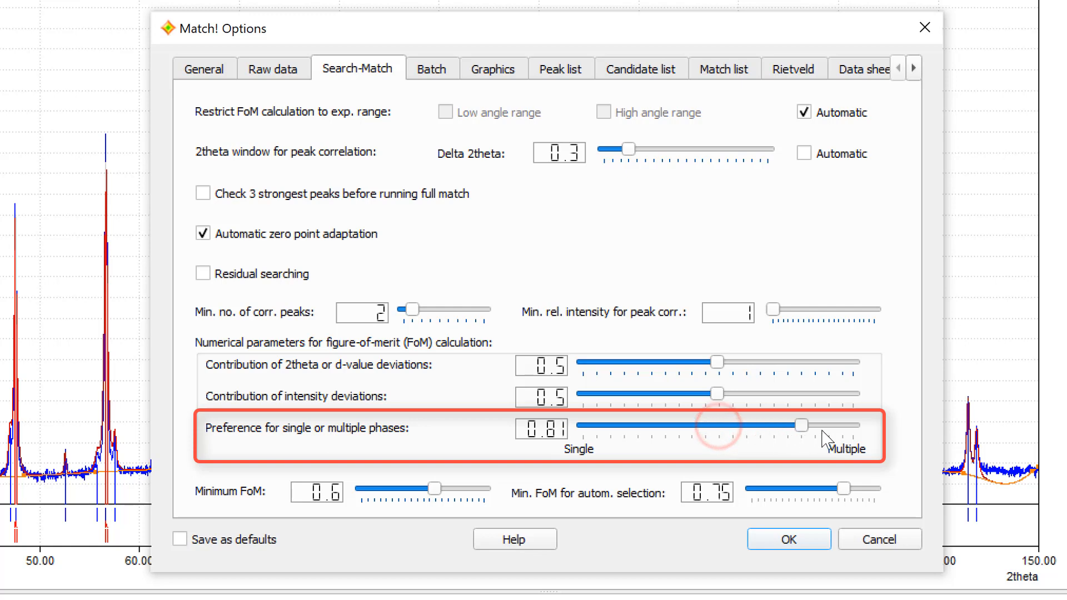
pyautogui.moveTo(802, 425); pyautogui.dragTo(851, 426)
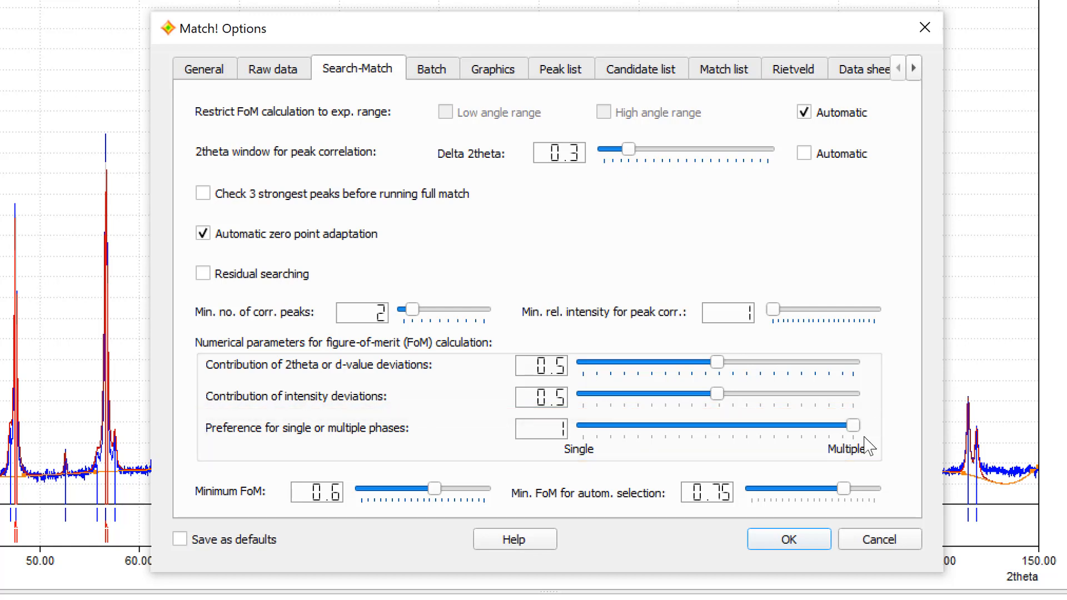
pyautogui.click(788, 540)
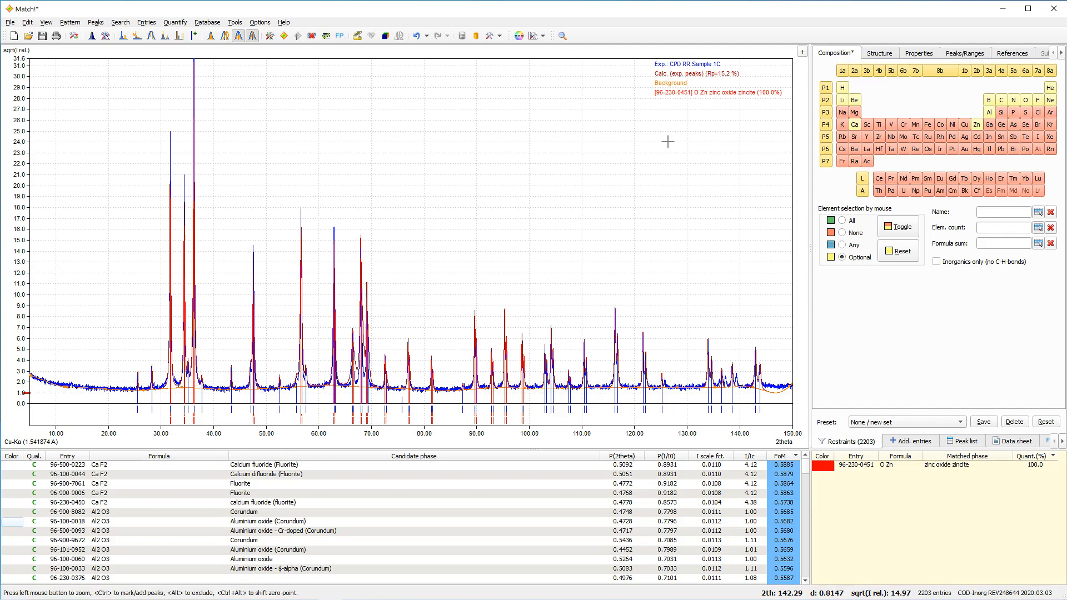
# Step: Enable 'Uncorrelated peaks' on the Graphics tab of the Options dialog
pyautogui.click(519, 36)
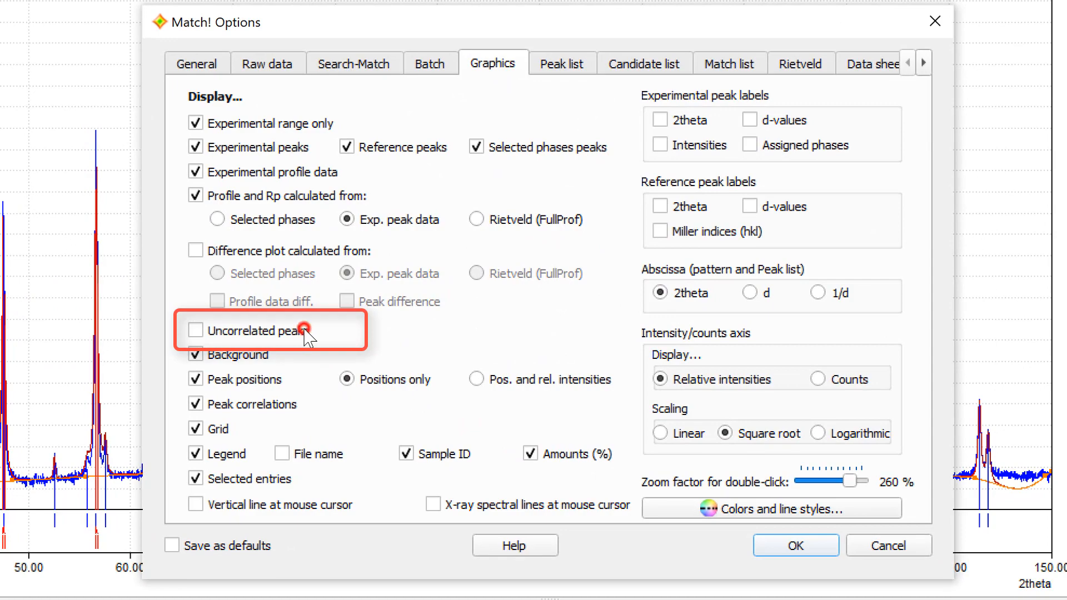
pyautogui.click(195, 330)
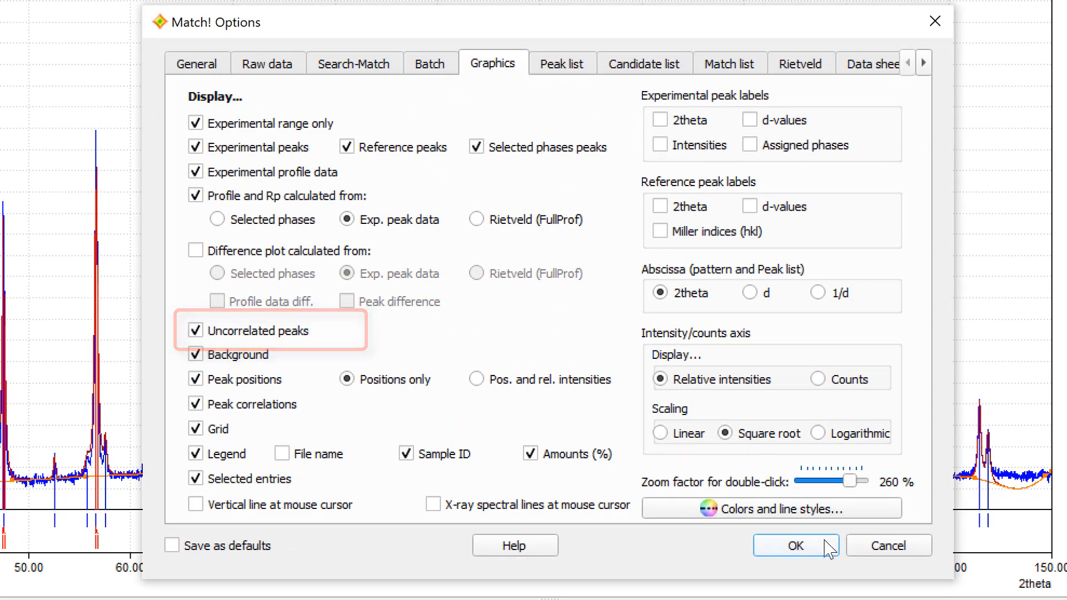
pyautogui.click(795, 545)
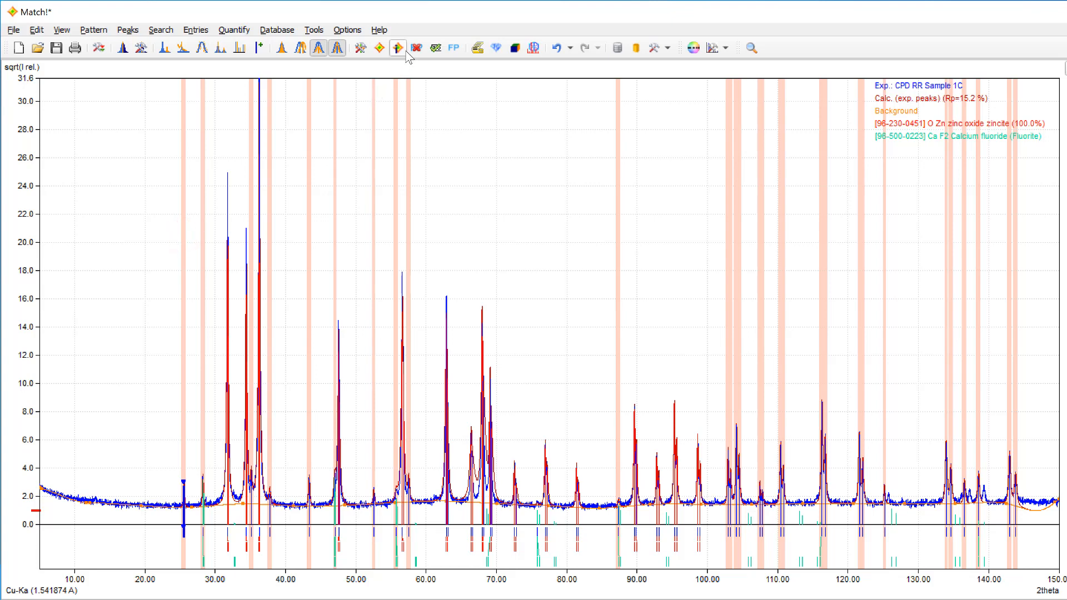
pyautogui.moveTo(400, 48)
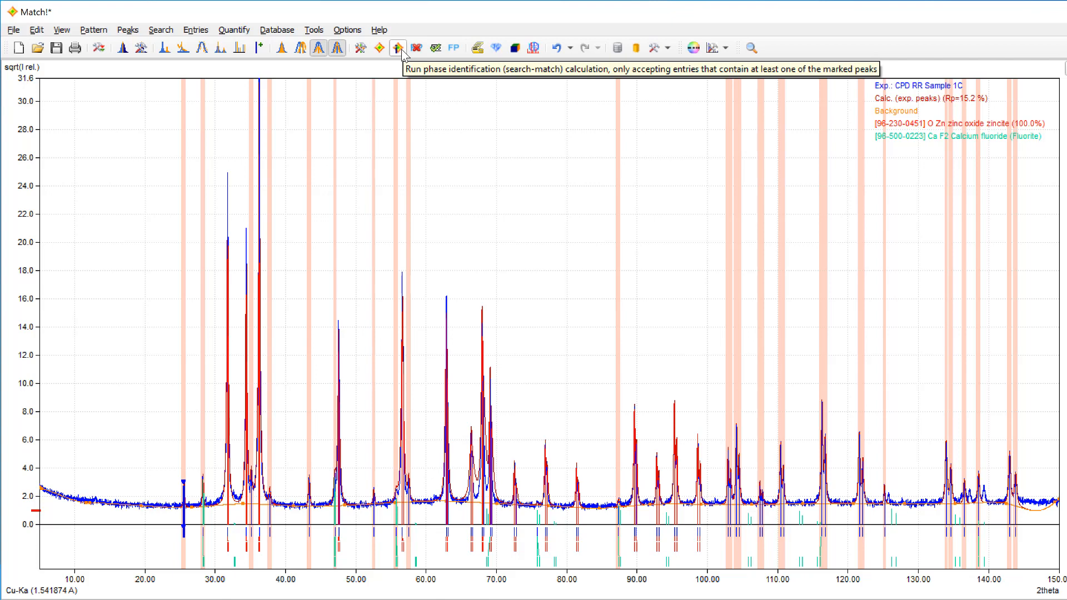
pyautogui.moveTo(403, 55)
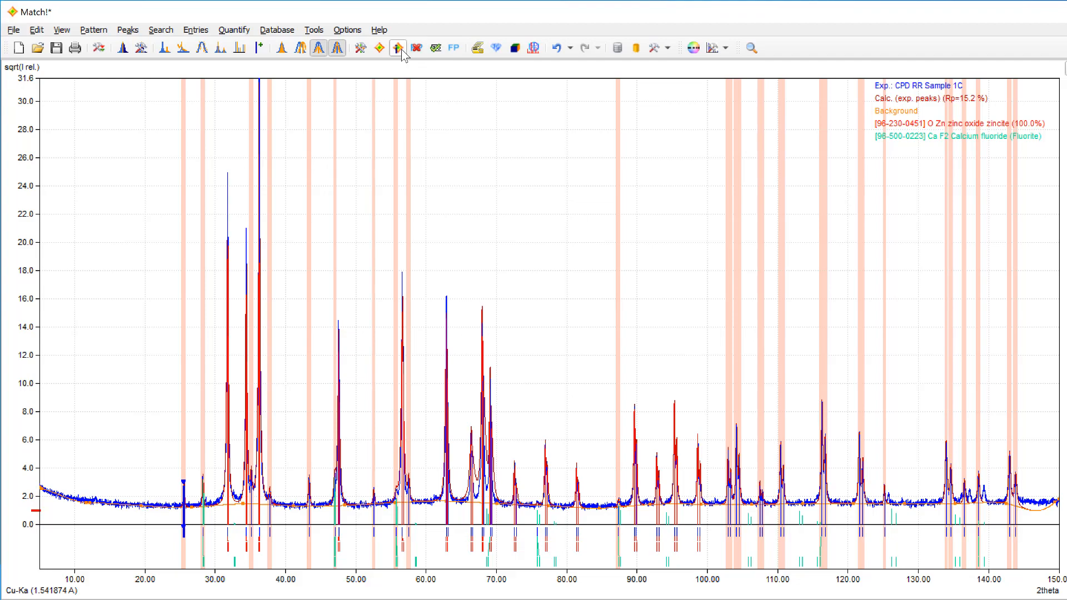
pyautogui.click(398, 46)
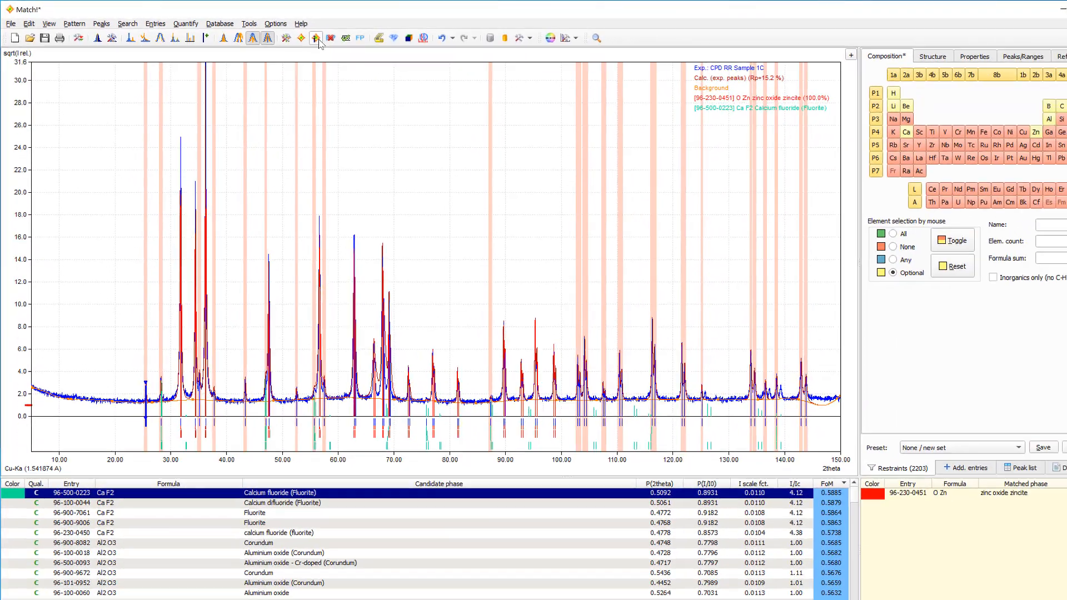
pyautogui.click(300, 37)
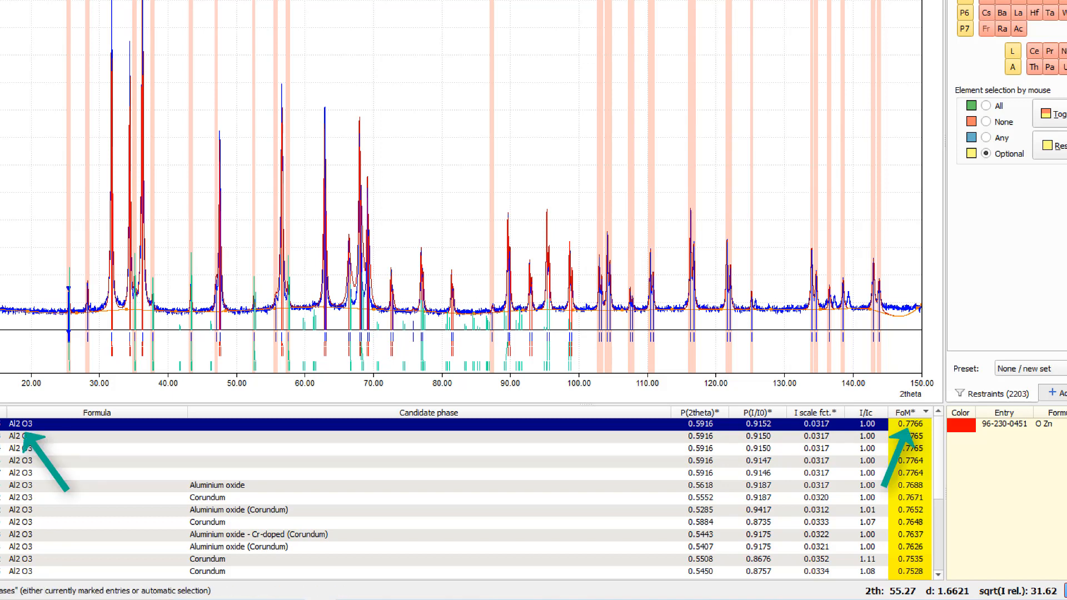
pyautogui.press('space')
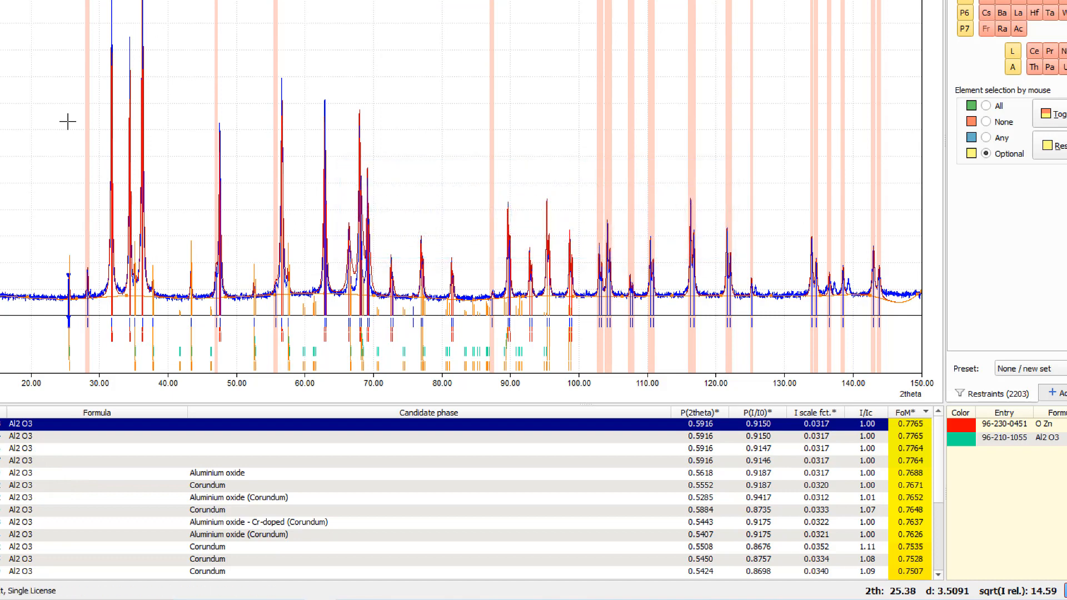
pyautogui.moveTo(58, 247)
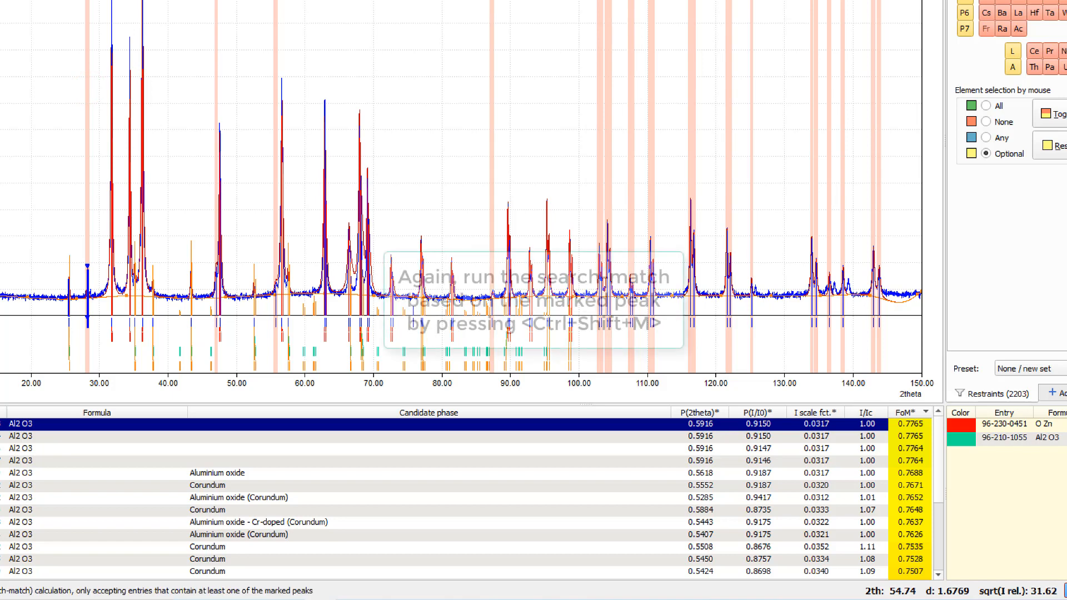
# Step: Search-match on the new peak (Ctrl+Shift+M) and accept CaF2 Fluorite (96-500-0223) as third phase
pyautogui.press('ctrl+shift+m')
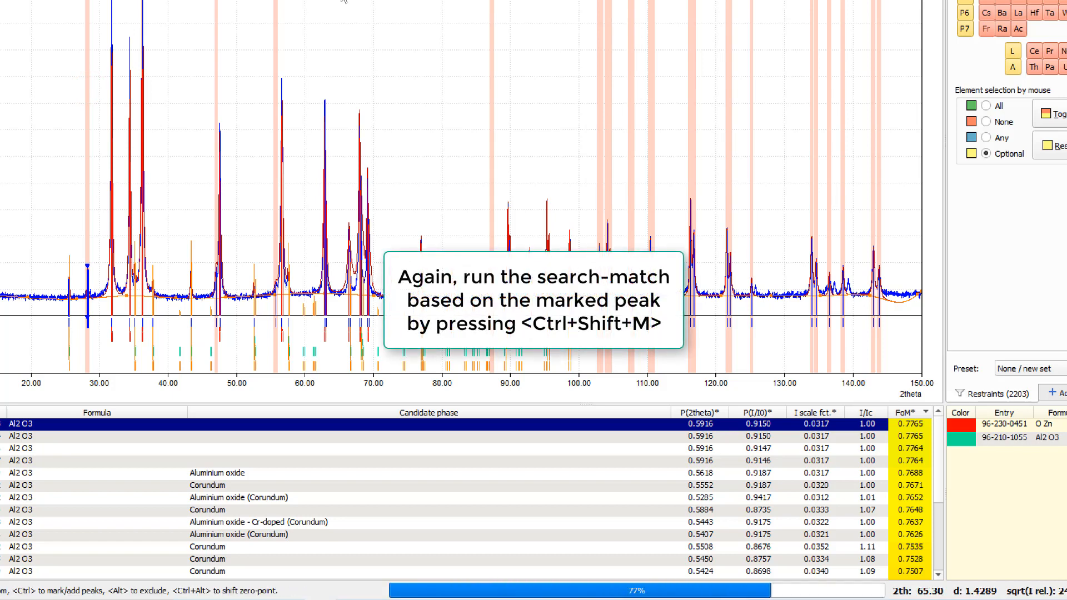
pyautogui.press('ctrl+shift+m')
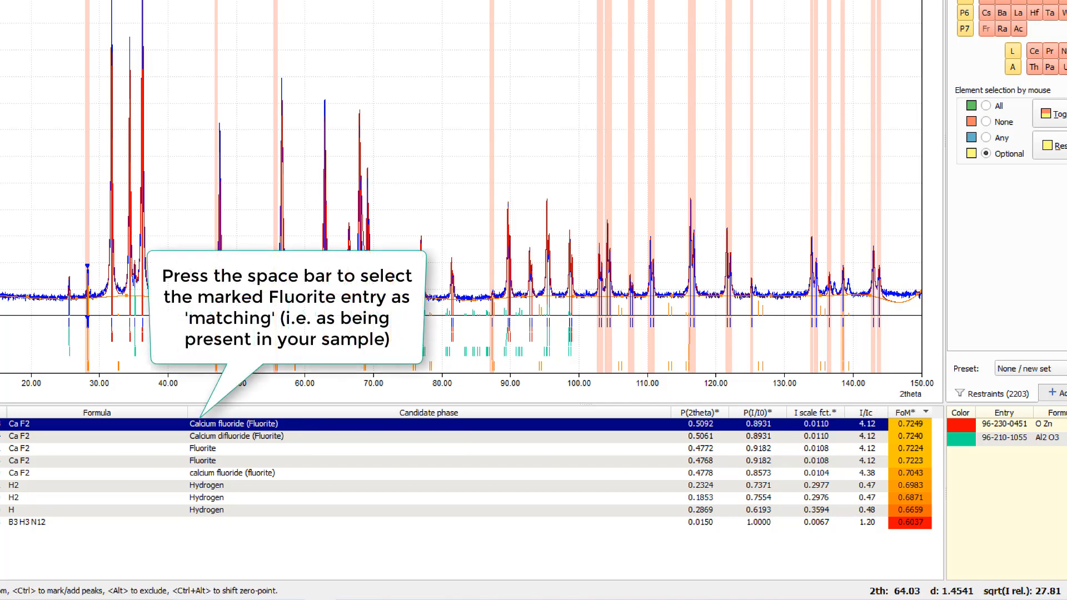
pyautogui.press('space')
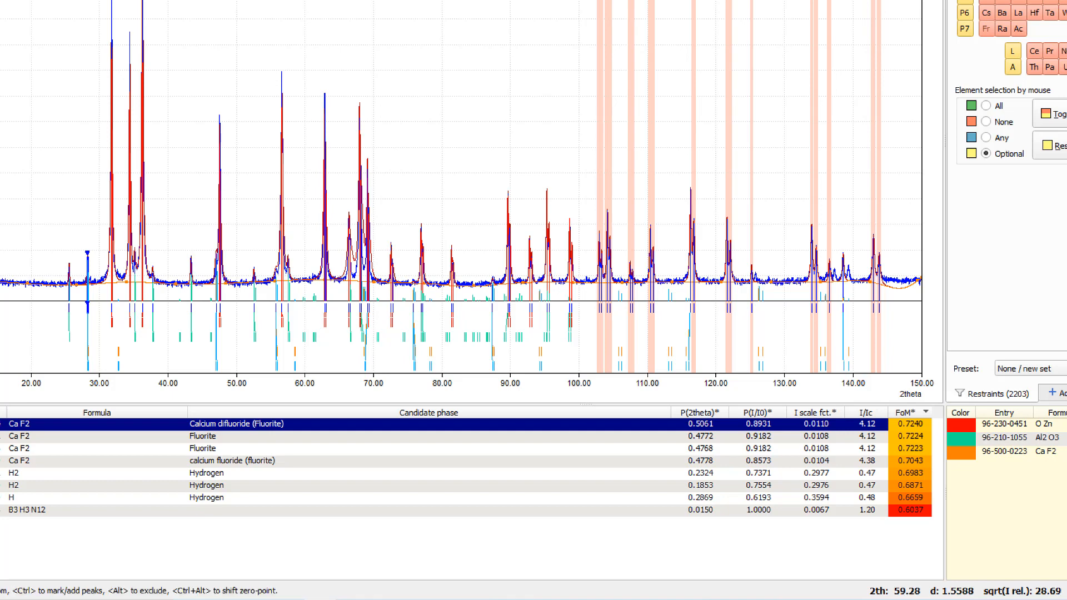
pyautogui.moveTo(345, 9)
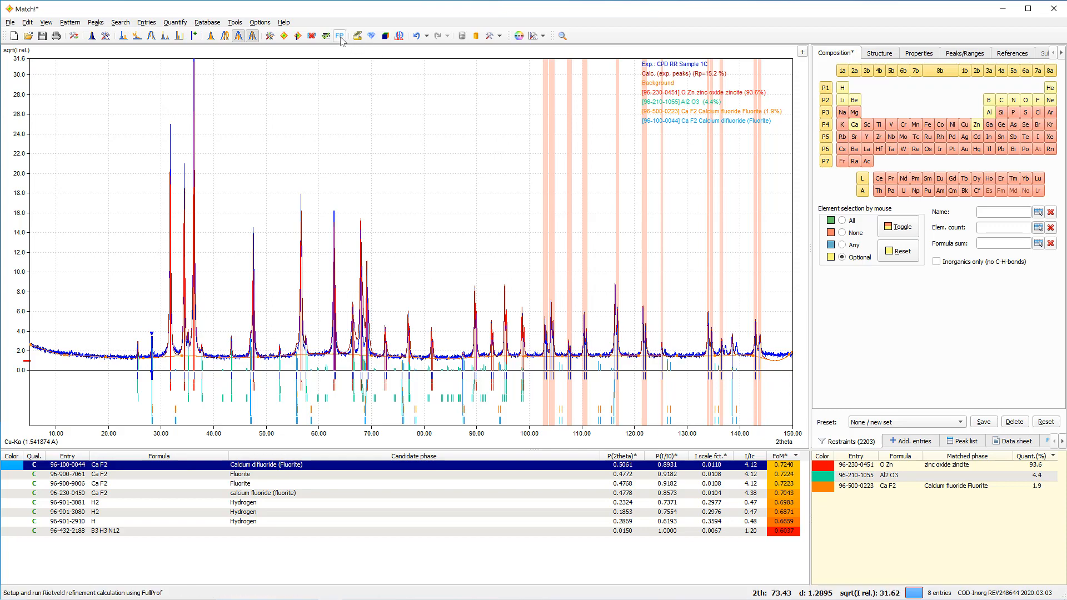
# Step: Run a new automatic FullProf Rietveld refinement, converging to zincite 94.0%, 4.3% and 1.7%
pyautogui.click(339, 36)
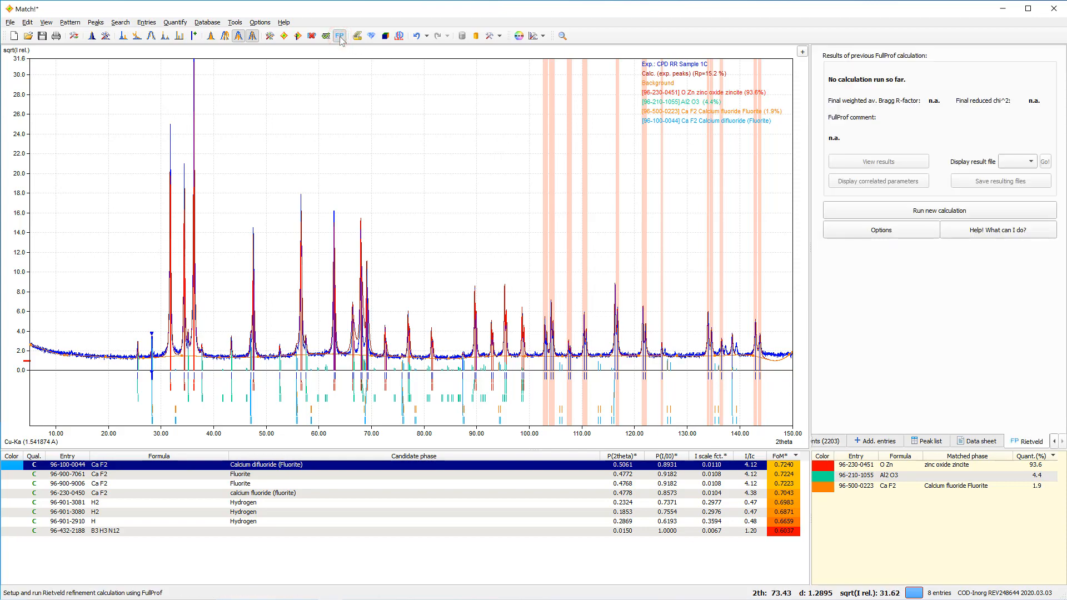
pyautogui.click(339, 35)
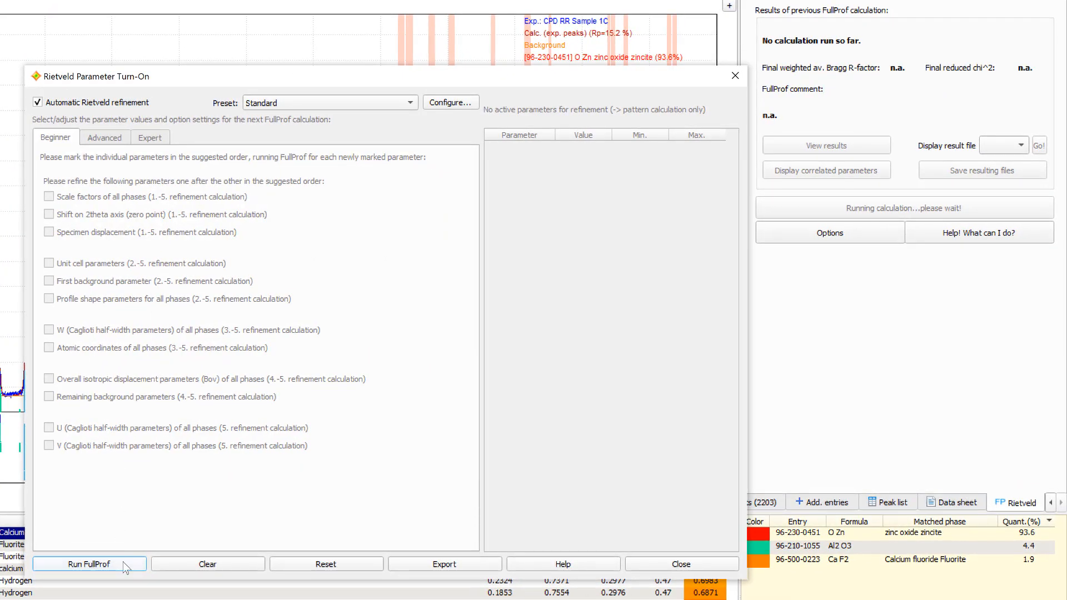
pyautogui.click(89, 563)
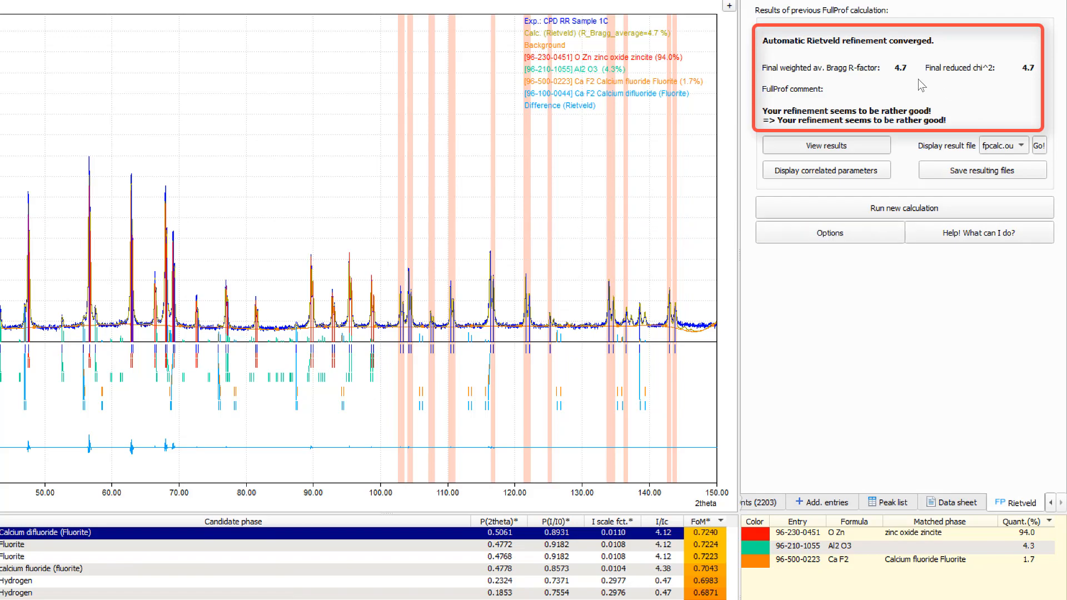
pyautogui.moveTo(937, 87)
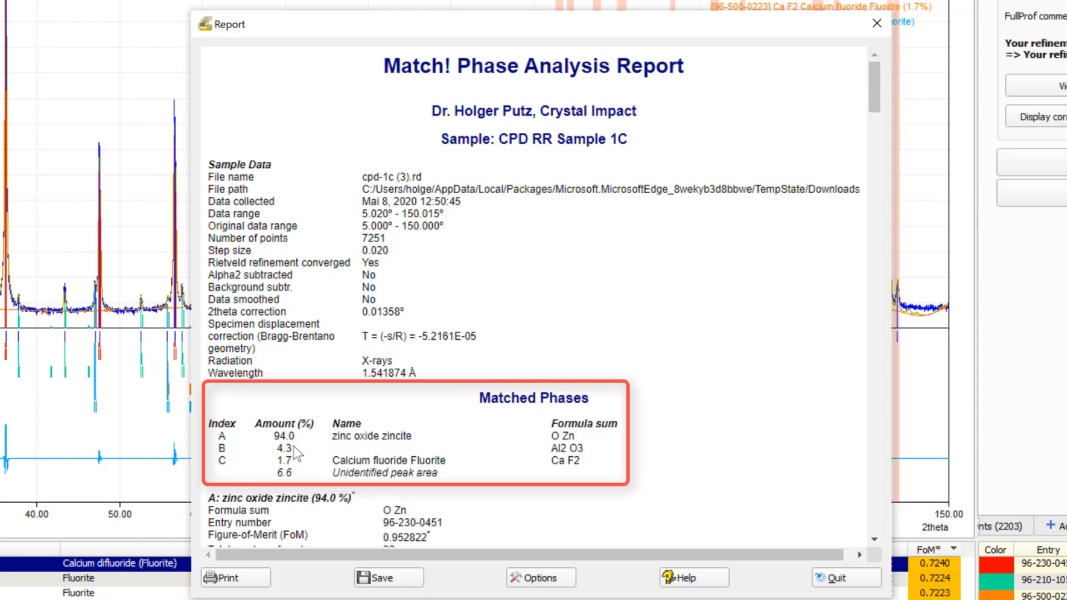
pyautogui.moveTo(300, 465)
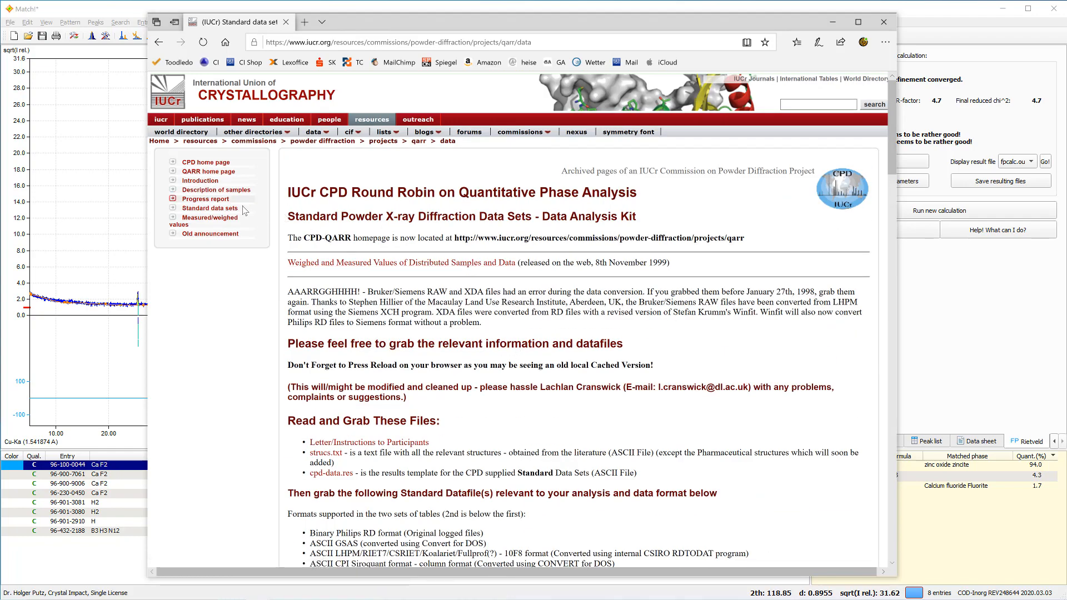
# Step: Show the Measured/weighed values page with sample 1c: ZnO 93.59%, Al2O3 5.04%, CaF2 1.36%
pyautogui.click(210, 217)
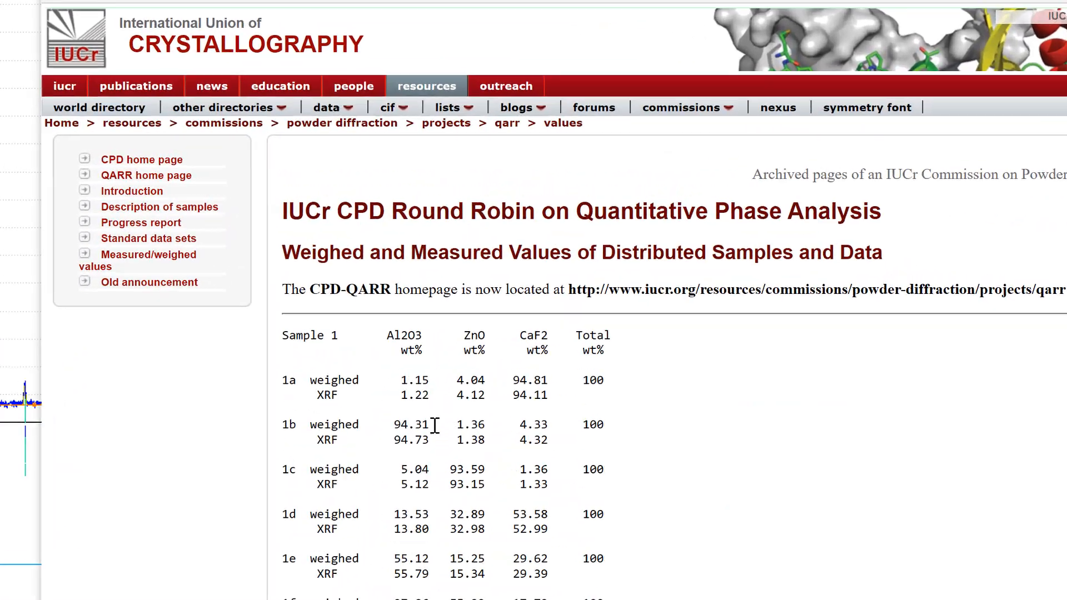
pyautogui.scroll(-3)
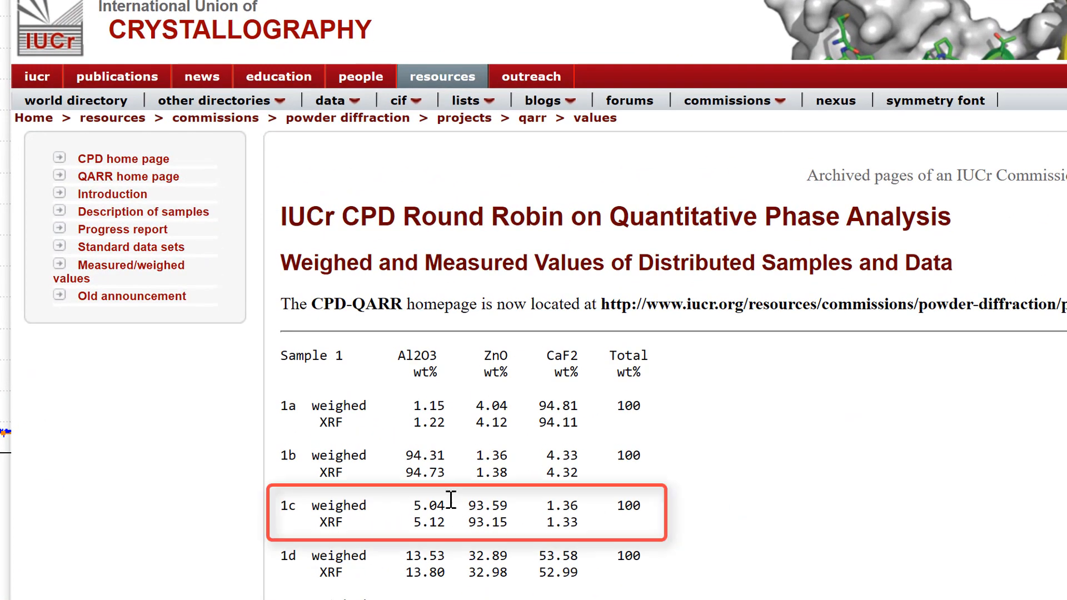